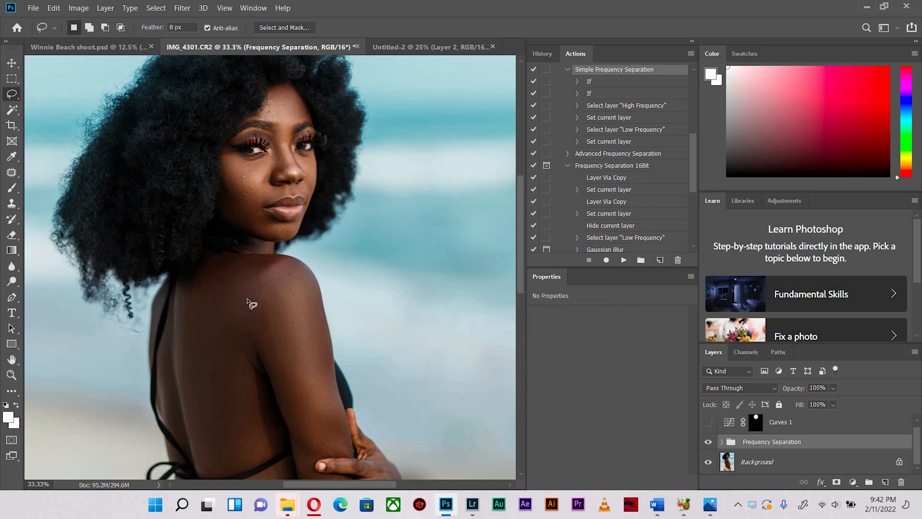
mouse_move(270, 365)
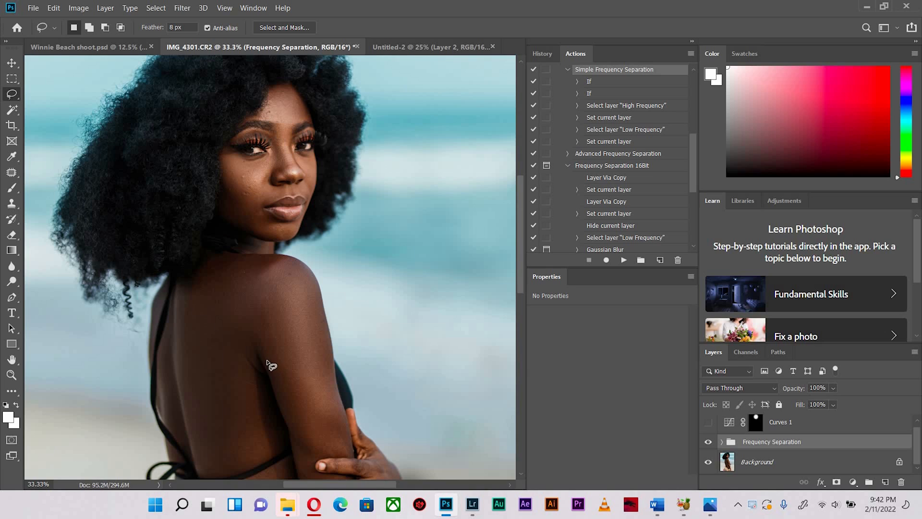
mouse_move(303, 294)
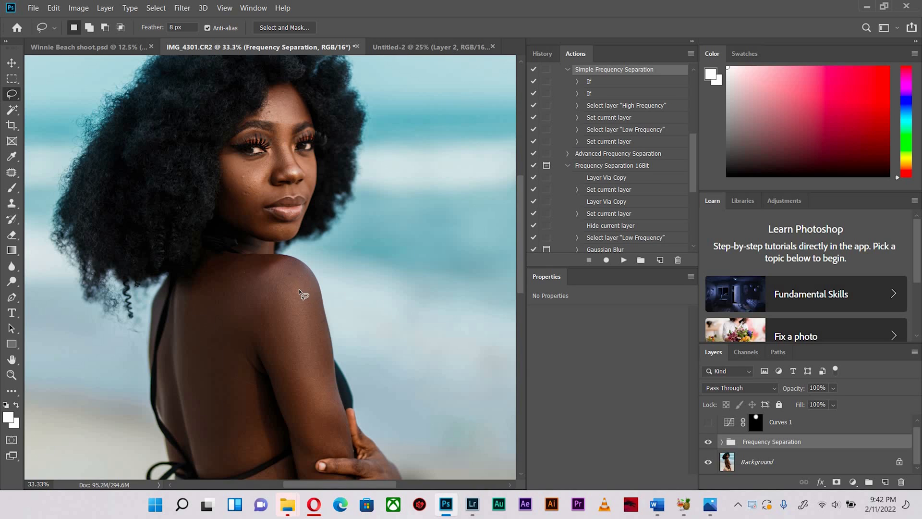
mouse_move(269, 154)
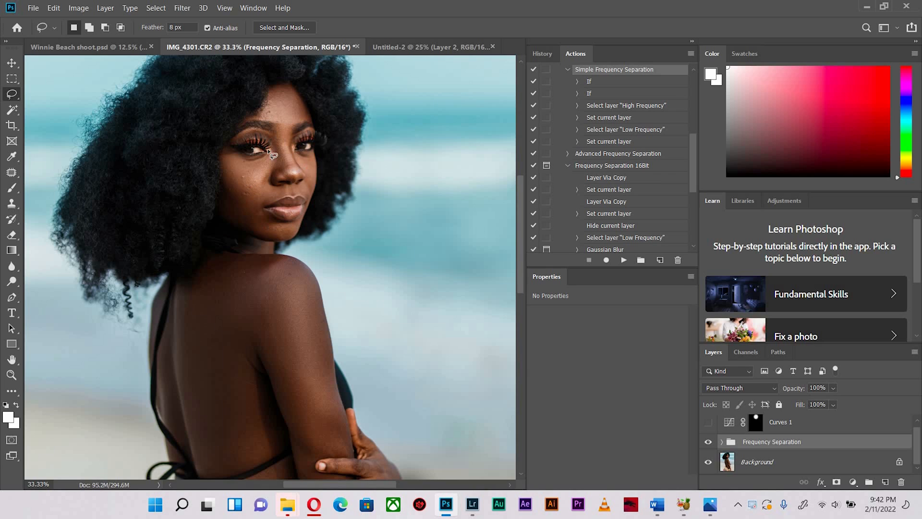
mouse_move(277, 184)
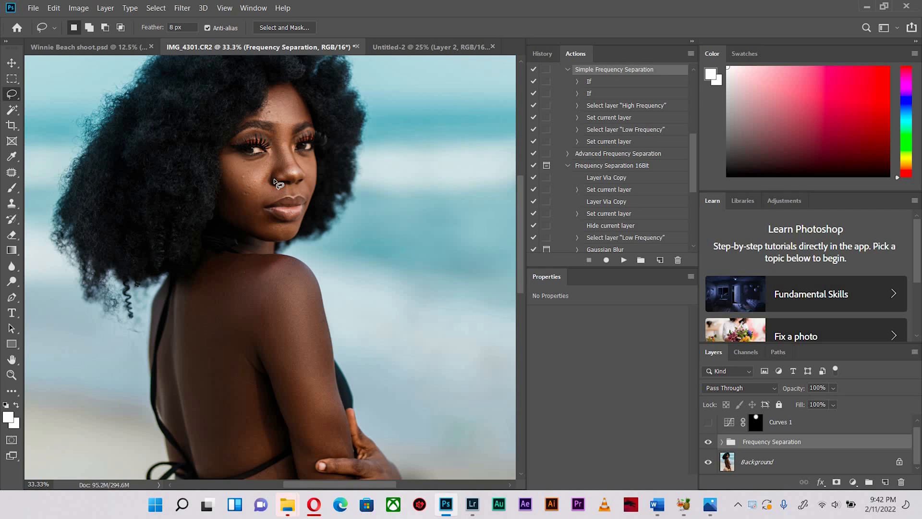
mouse_move(282, 243)
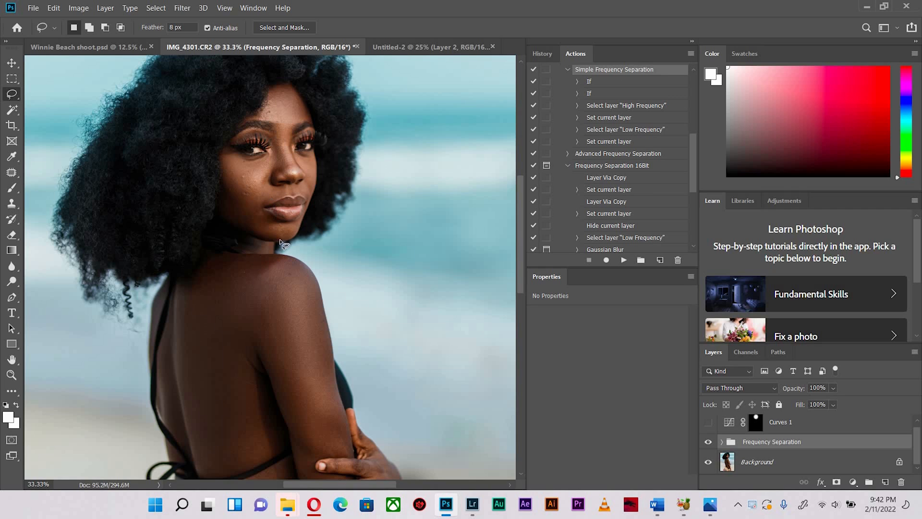
mouse_move(277, 287)
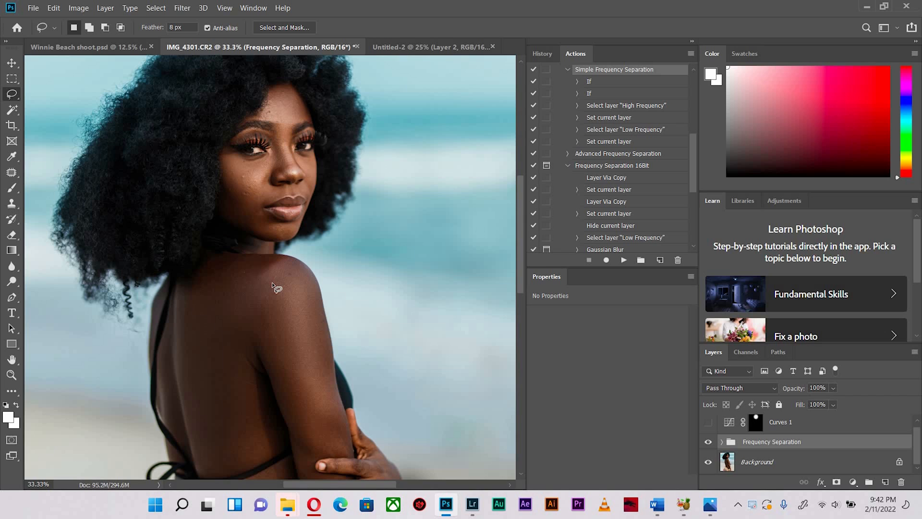
mouse_move(273, 309)
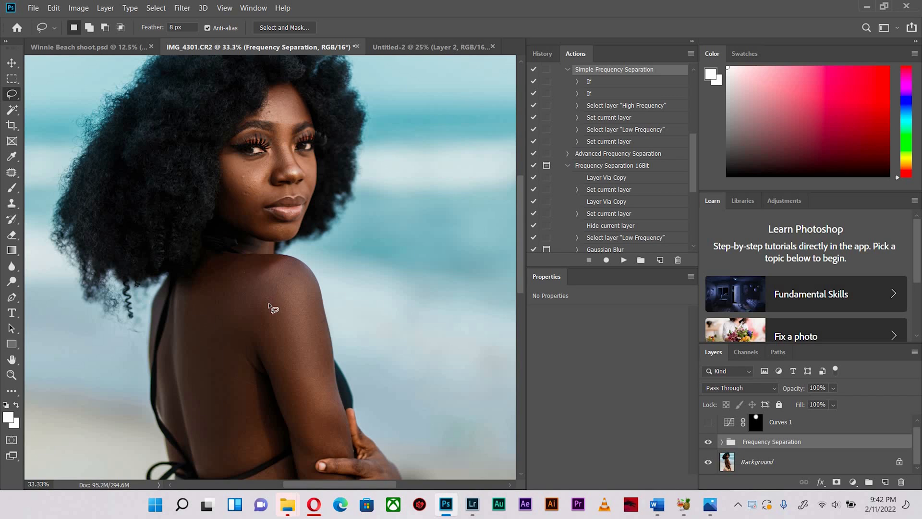
mouse_move(277, 264)
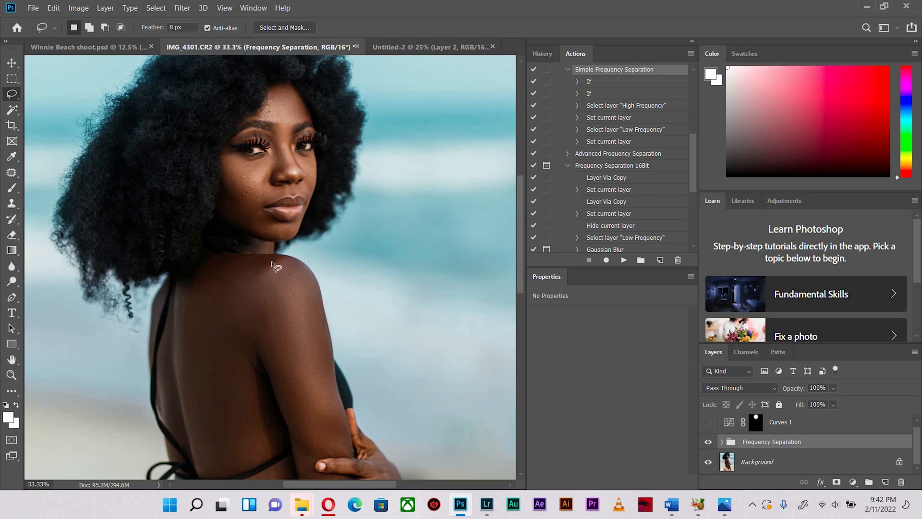
mouse_move(270, 270)
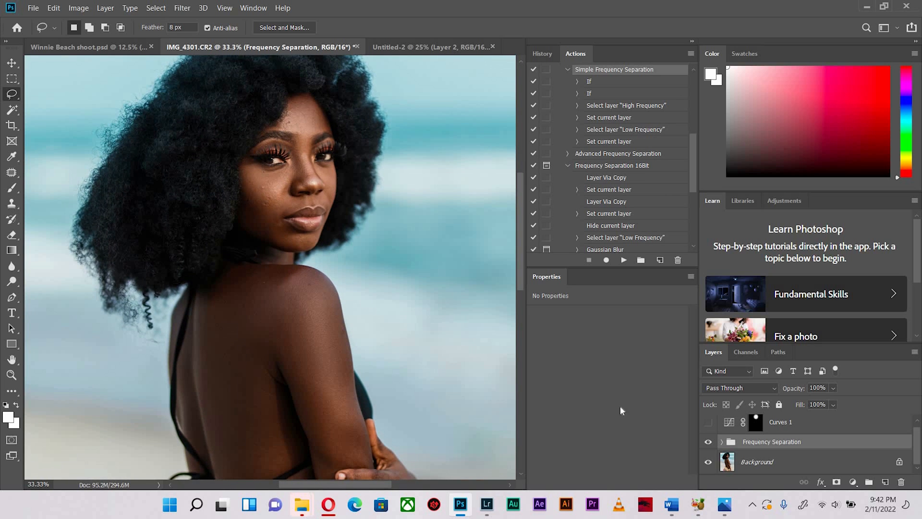
- Inspect the portrait's skin with the Frequency Separation group above the Background layer
left_click(780, 422)
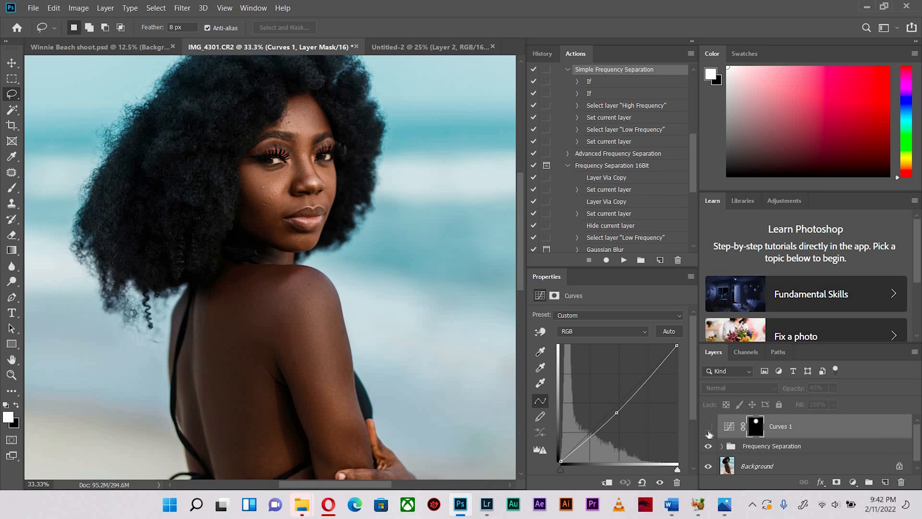
left_click(708, 426)
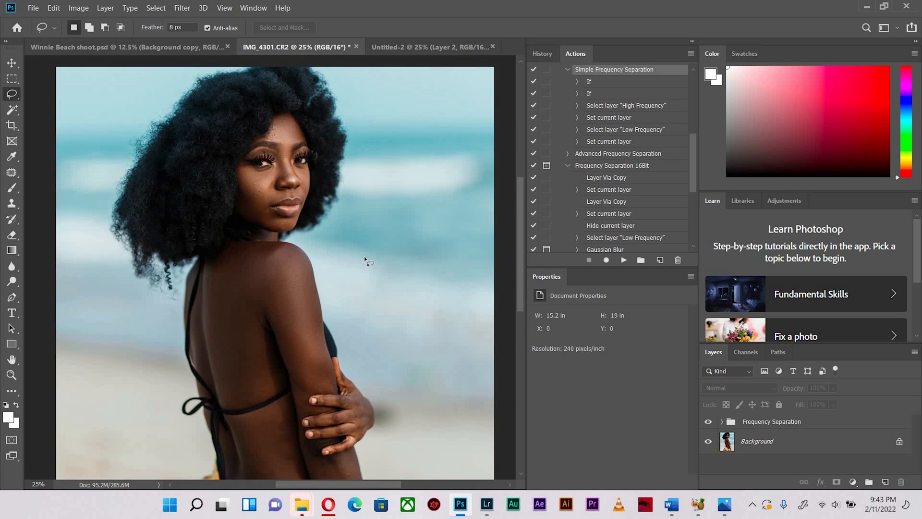
mouse_move(435, 152)
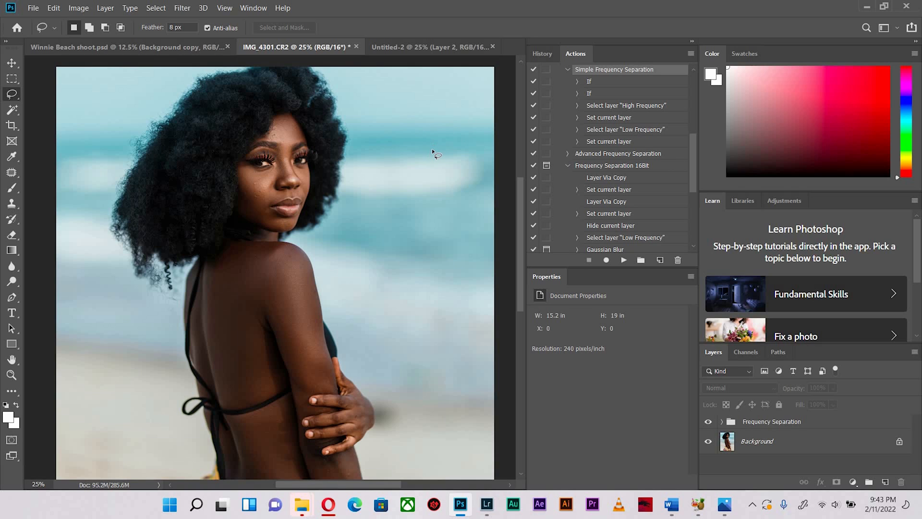
mouse_move(288, 189)
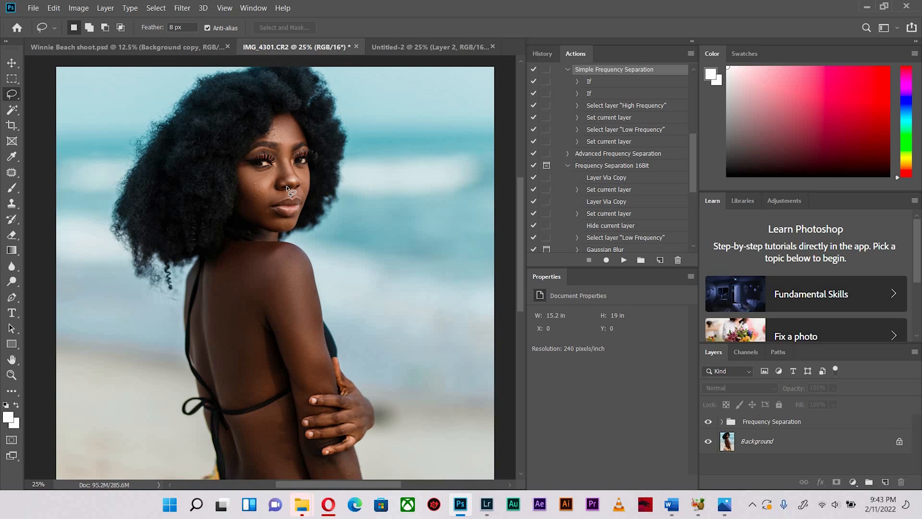
mouse_move(307, 184)
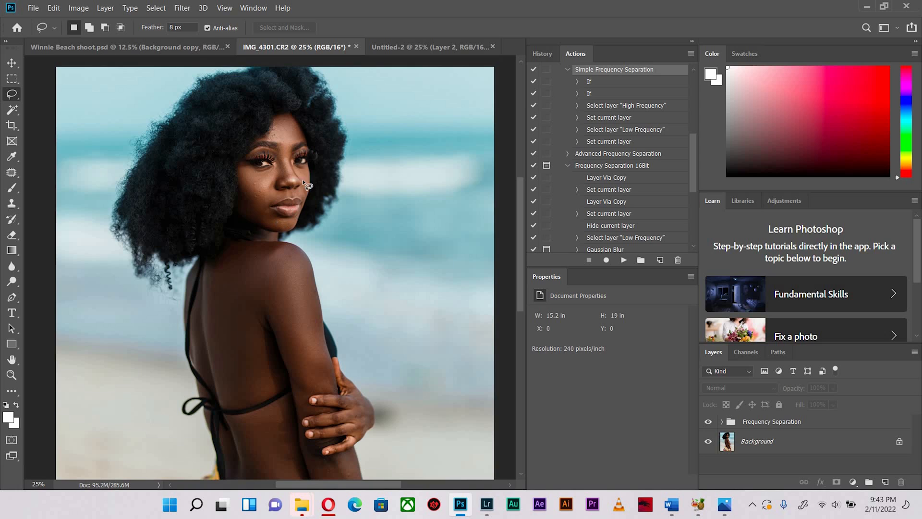
mouse_move(241, 327)
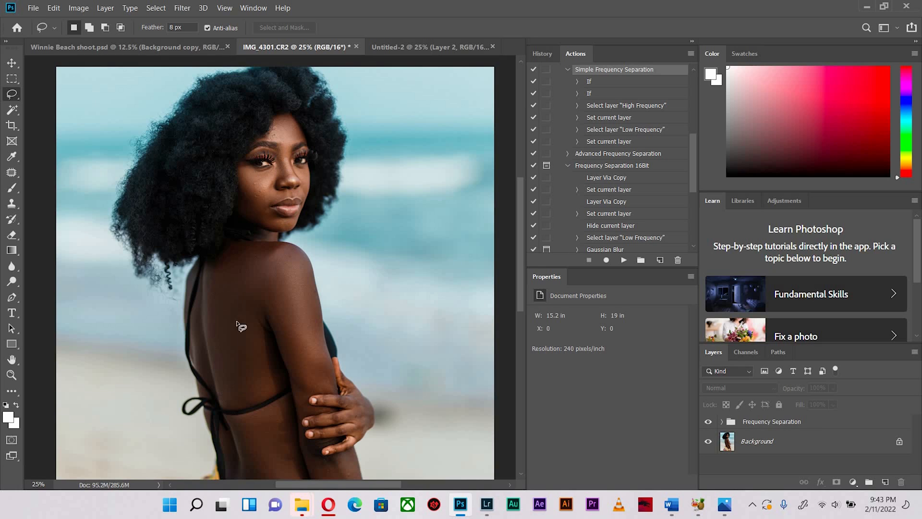
mouse_move(270, 223)
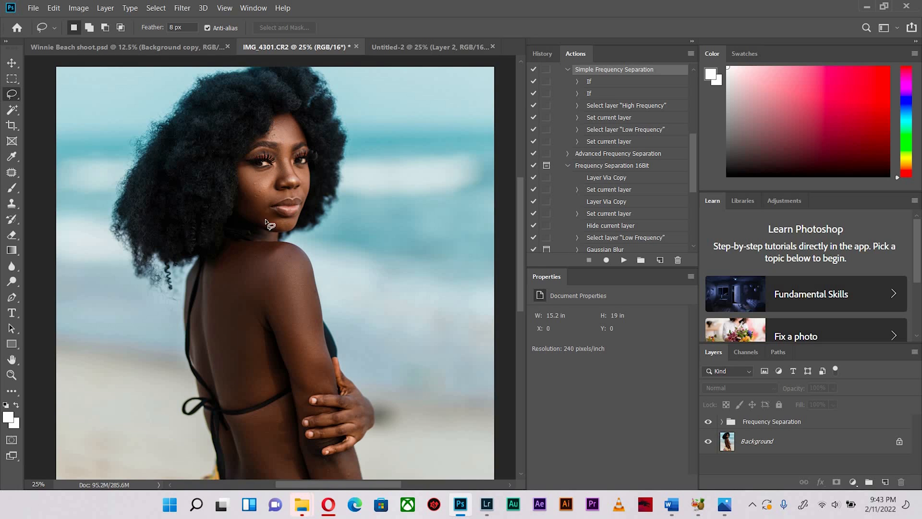
mouse_move(299, 310)
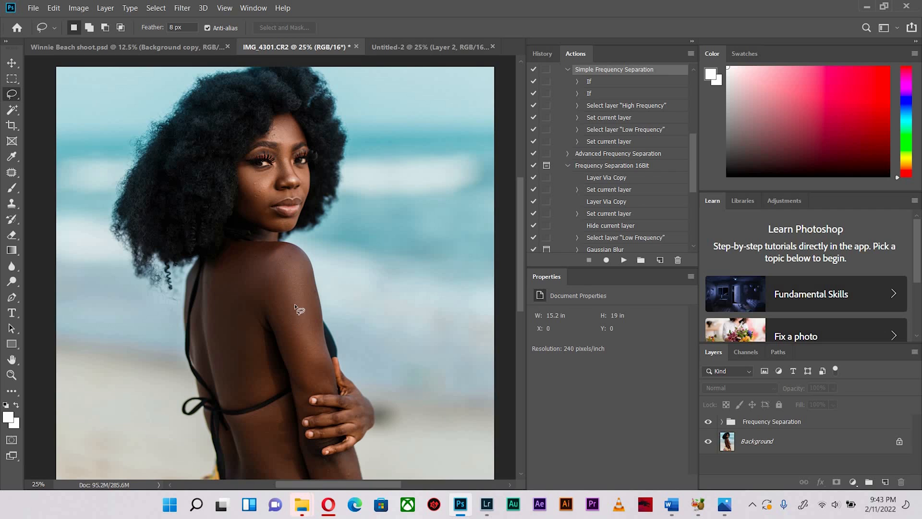
mouse_move(307, 323)
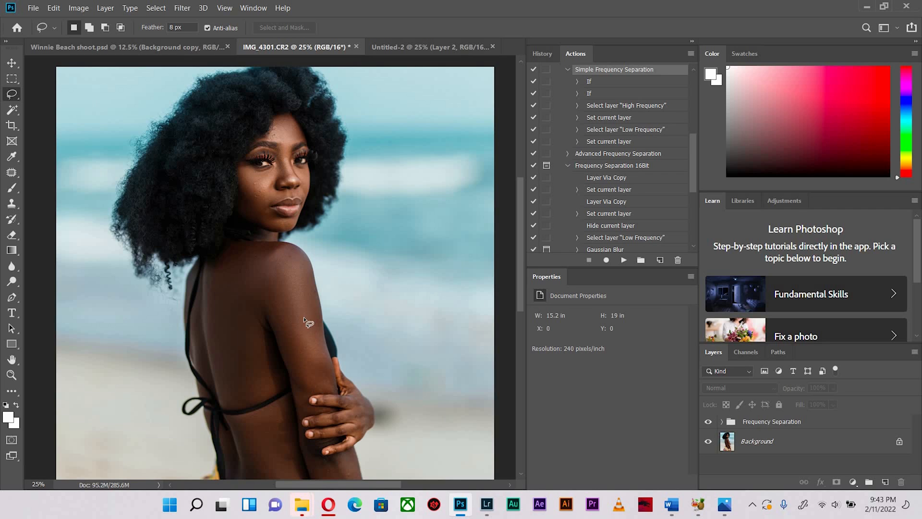
mouse_move(294, 200)
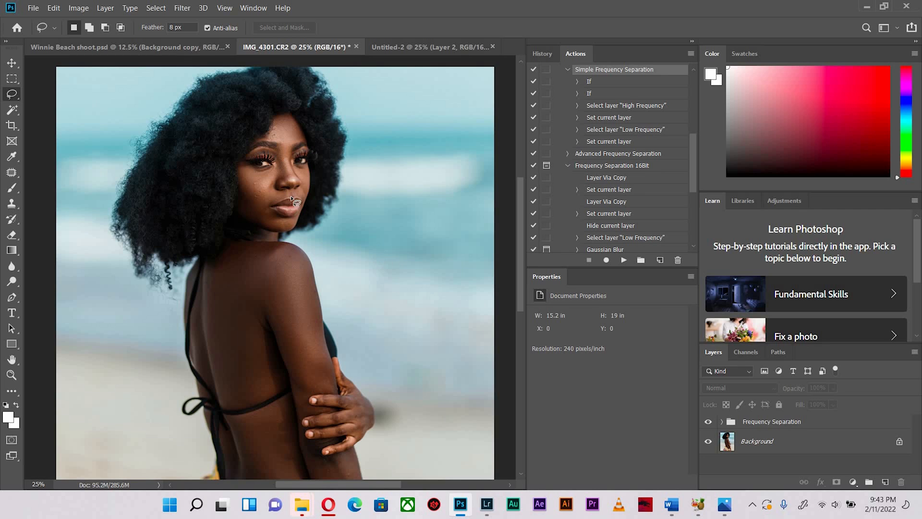
mouse_move(315, 345)
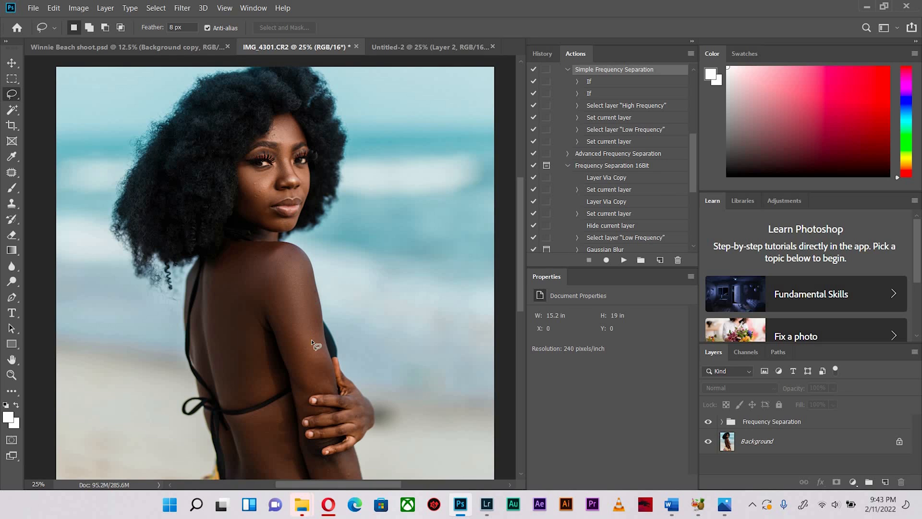
mouse_move(215, 267)
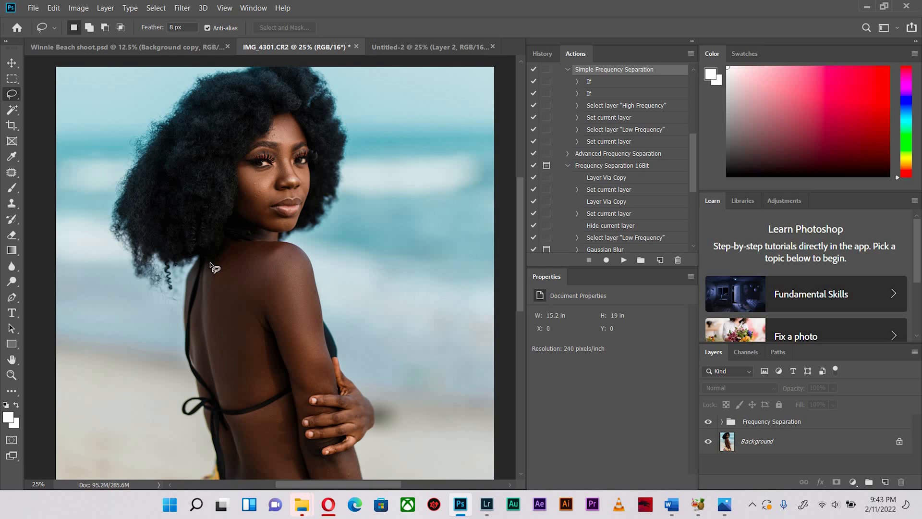
mouse_move(297, 204)
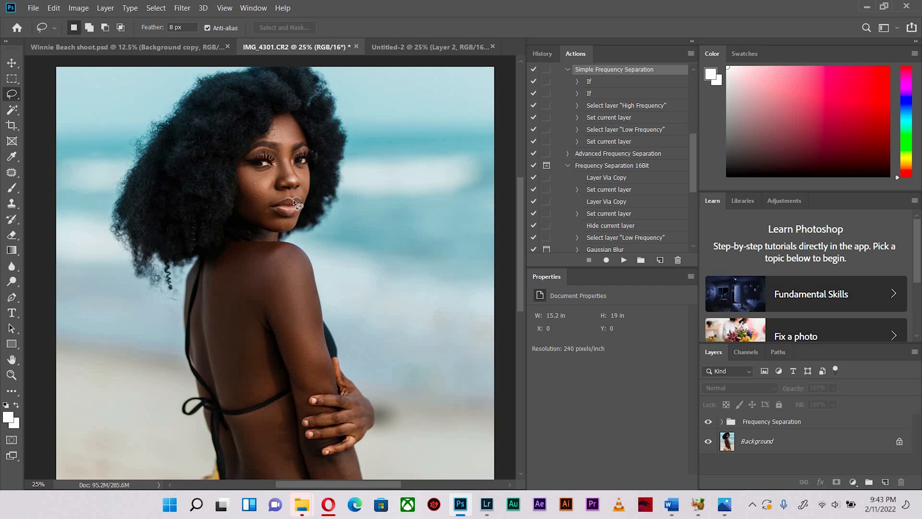
mouse_move(288, 203)
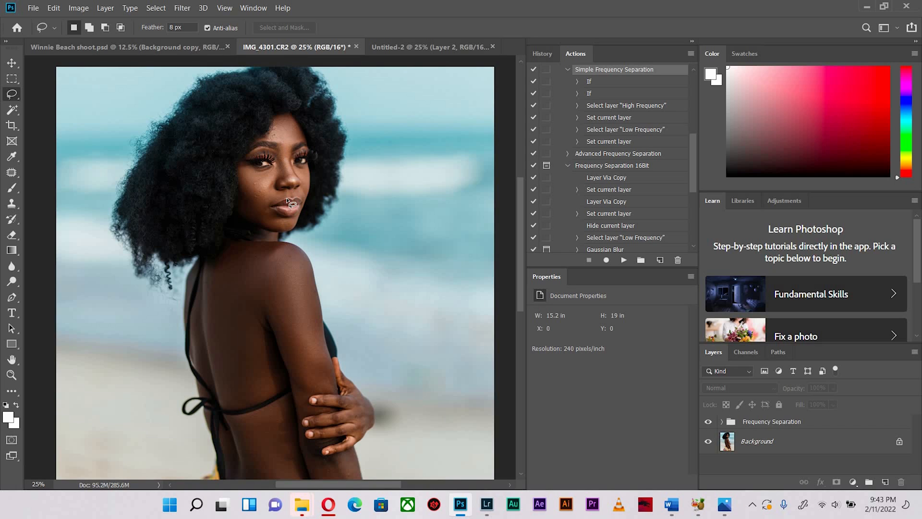
mouse_move(311, 211)
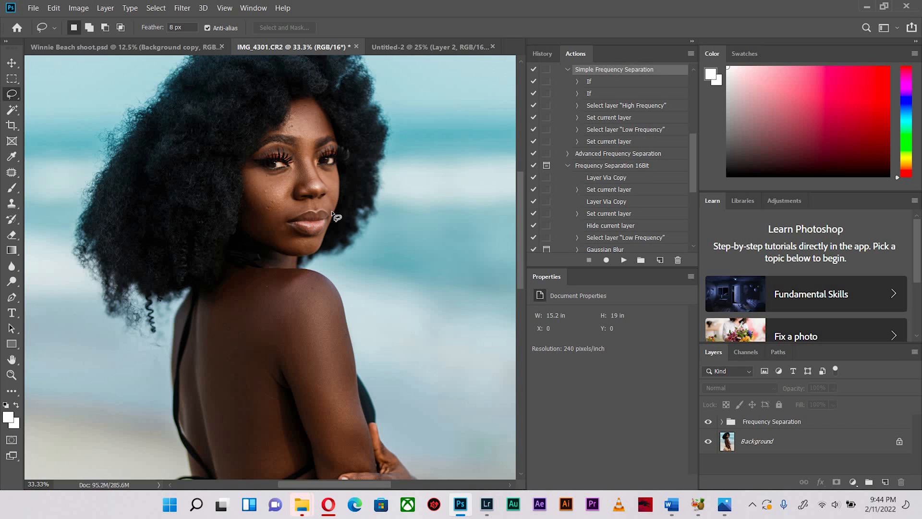
scroll("down", 3)
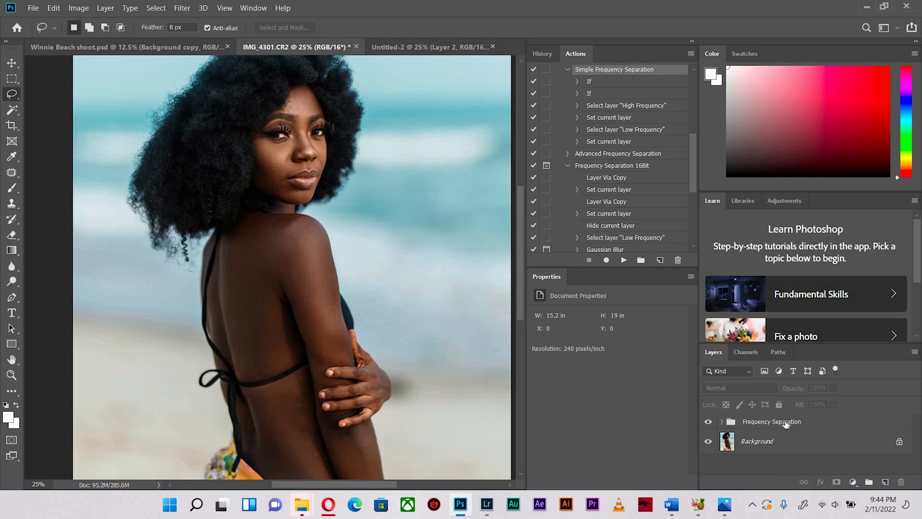
- Add a Curves 1 adjustment layer with a black mask above the Frequency Separation group
left_click(771, 421)
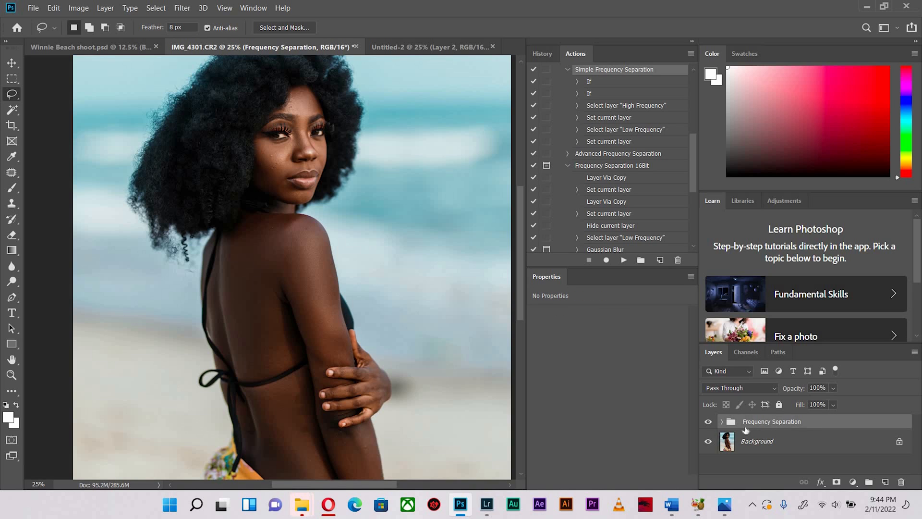
mouse_move(853, 482)
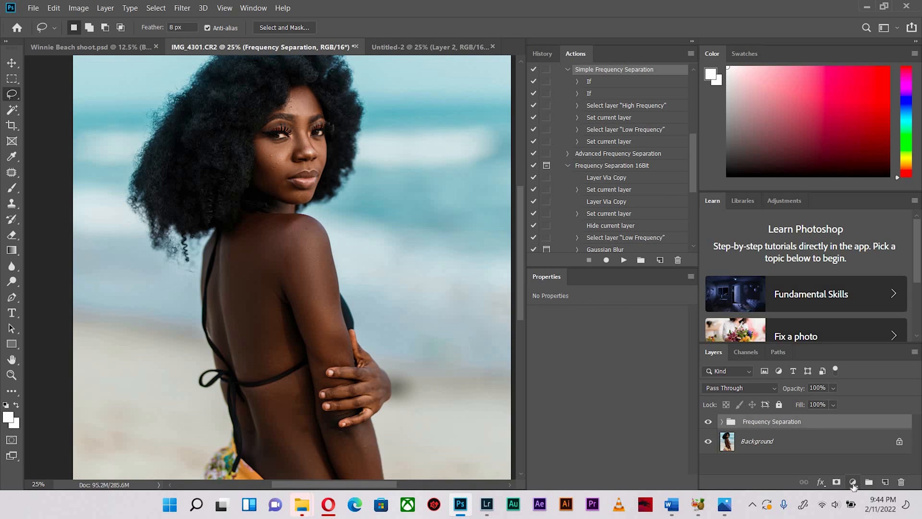
left_click(853, 483)
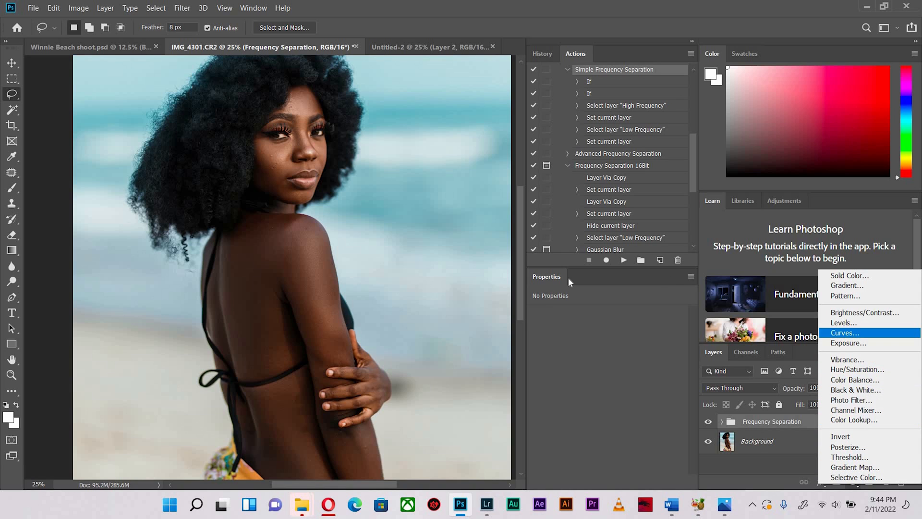
left_click(844, 333)
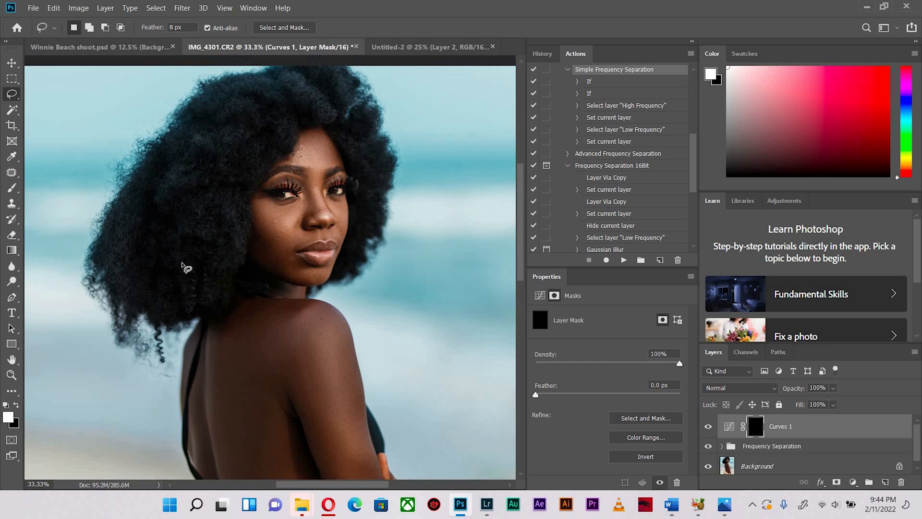
- Switch to the Brush tool to paint white onto the Curves 1 mask
left_click(11, 188)
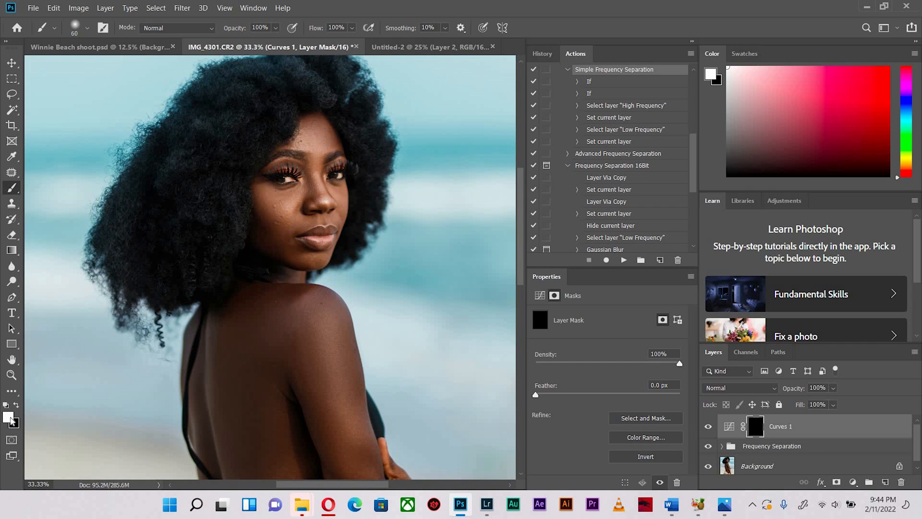
mouse_move(167, 267)
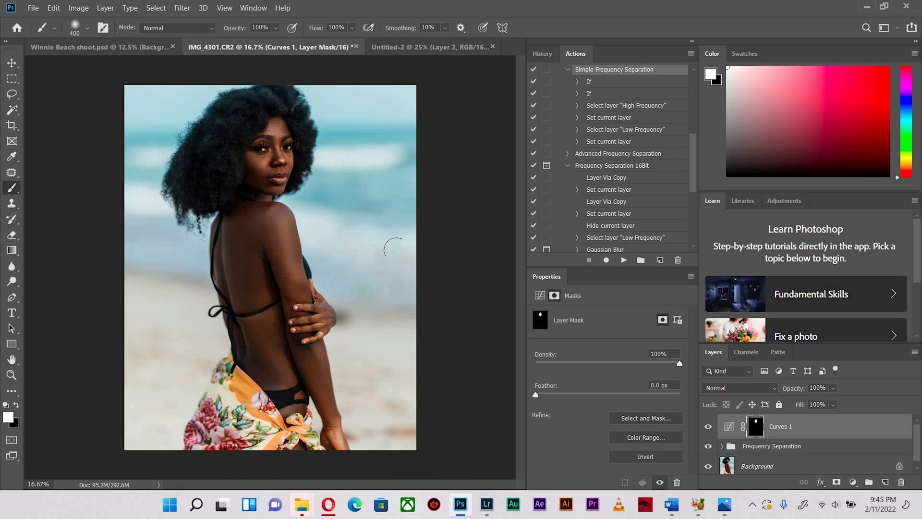
mouse_move(833, 403)
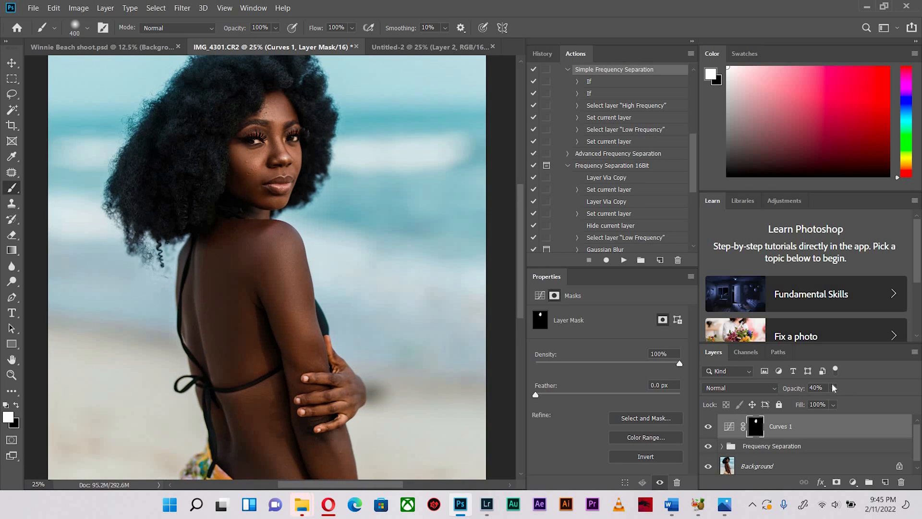
- Hide Curves 1 and add a brightening Curves 2 layer masked to the shoulder and back
left_click(833, 404)
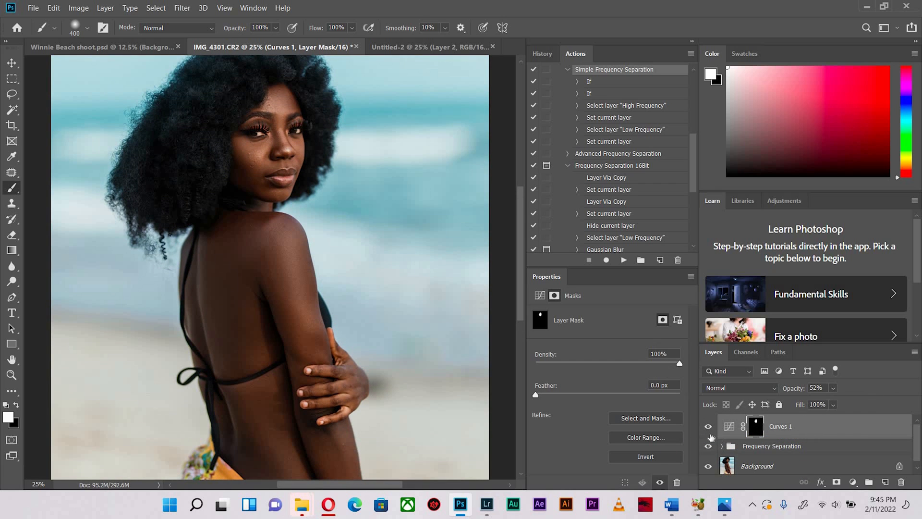
mouse_move(728, 437)
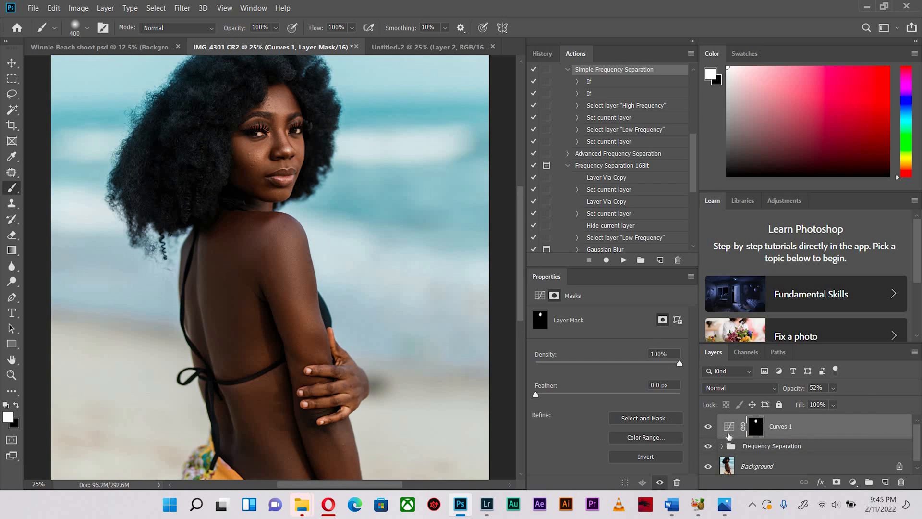
left_click(708, 427)
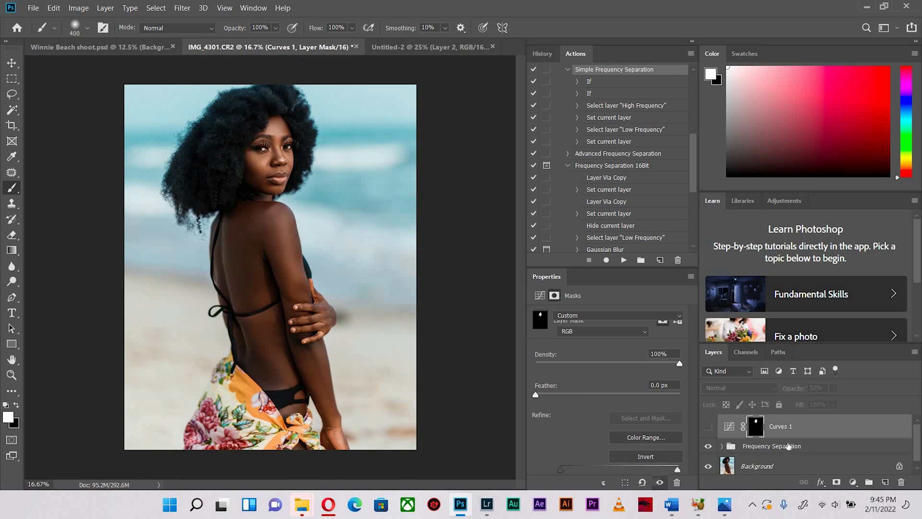
left_click(771, 445)
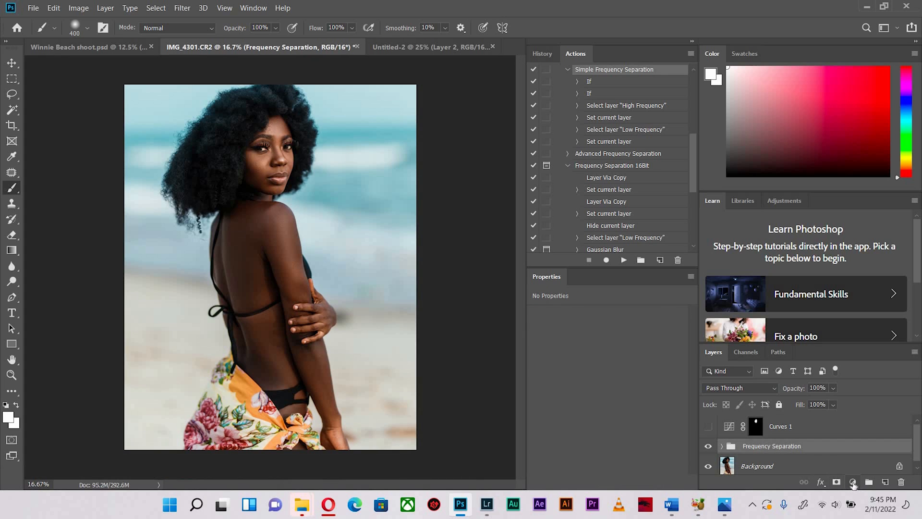
left_click(852, 483)
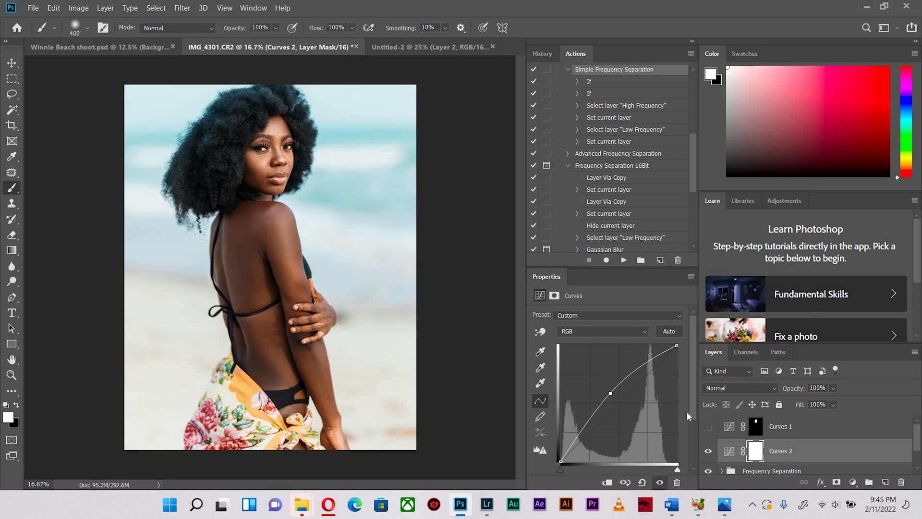
left_click(755, 451)
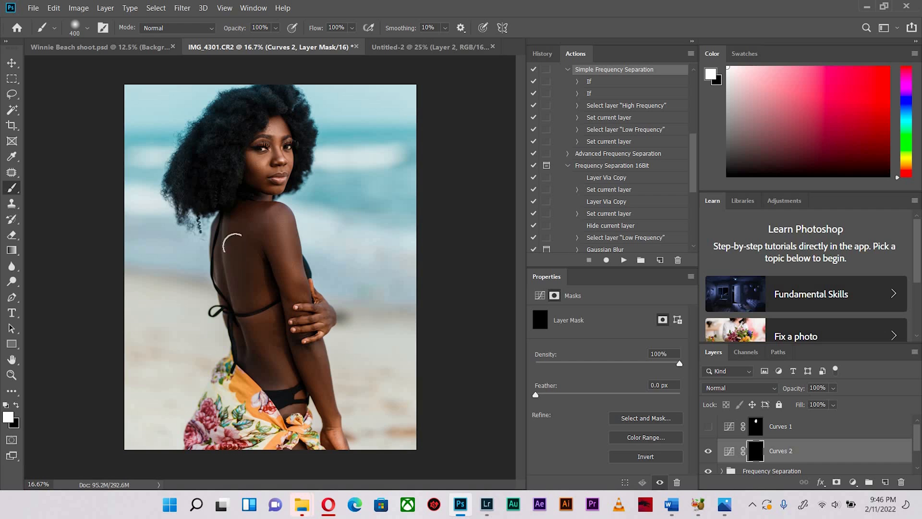
mouse_move(206, 221)
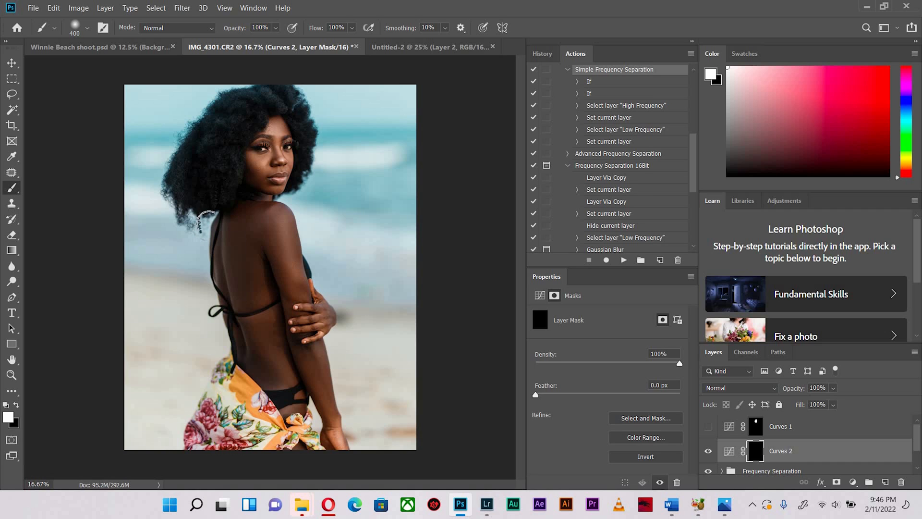
mouse_move(185, 277)
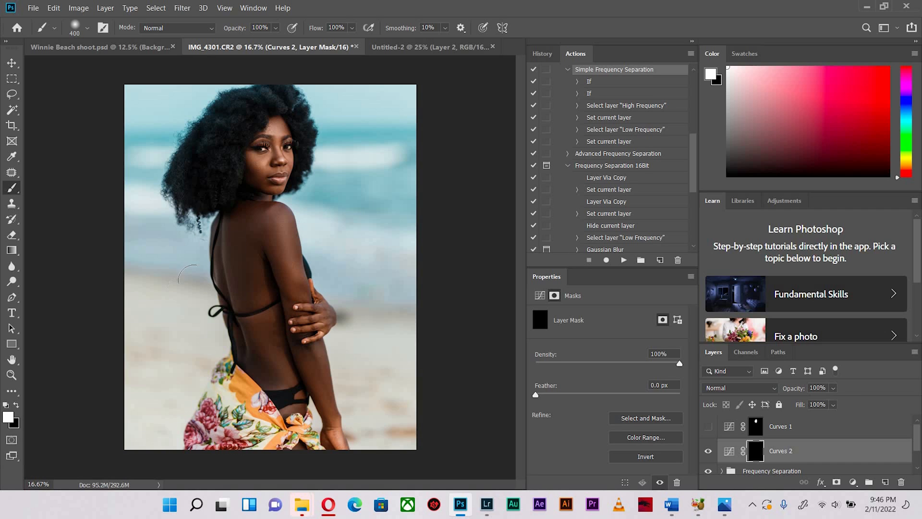
mouse_move(185, 277)
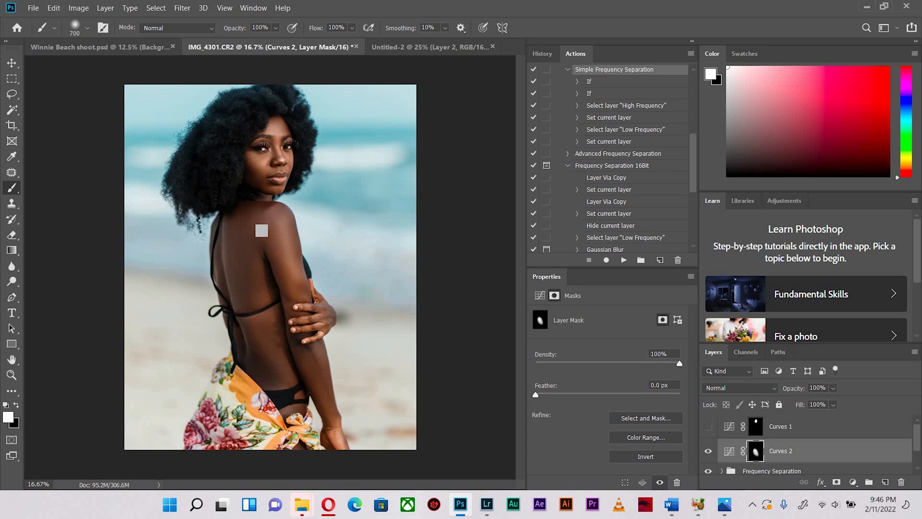
mouse_move(242, 220)
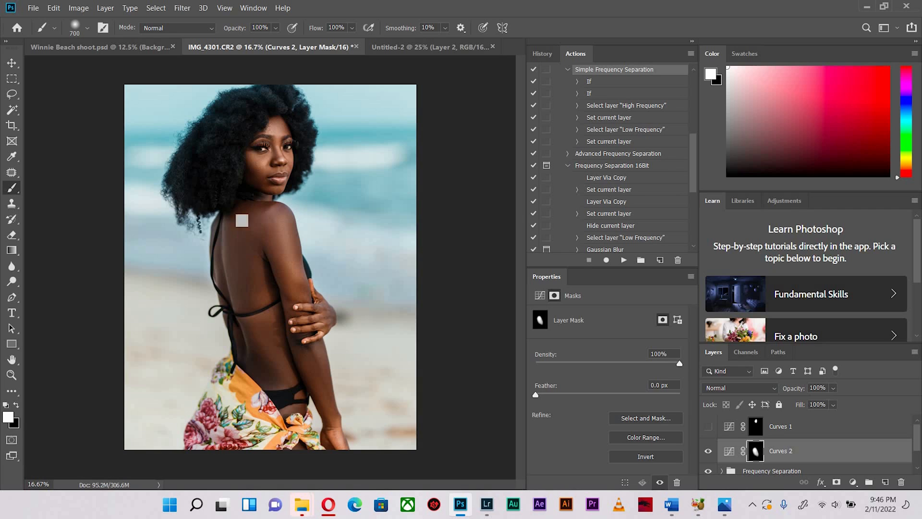
left_click(242, 220)
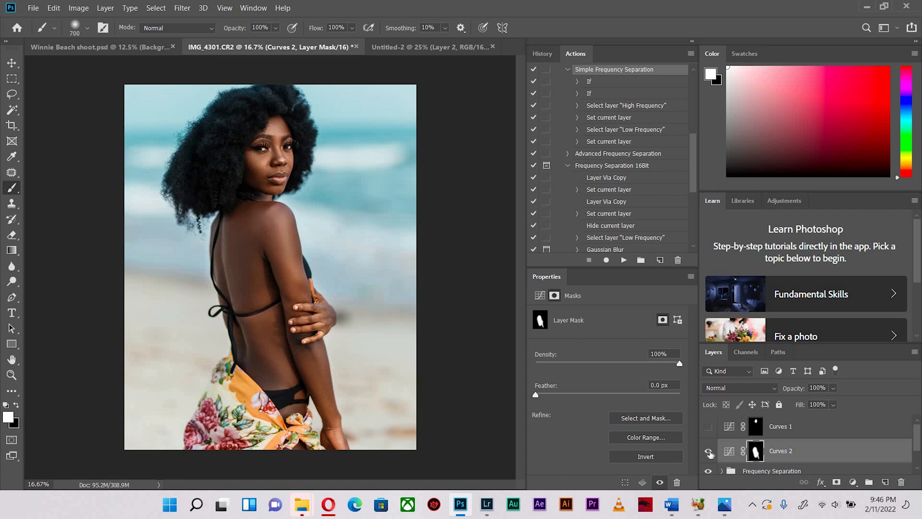
- Toggle Curves 2 to compare the body, then refine its mask edges around back and arm
left_click(708, 451)
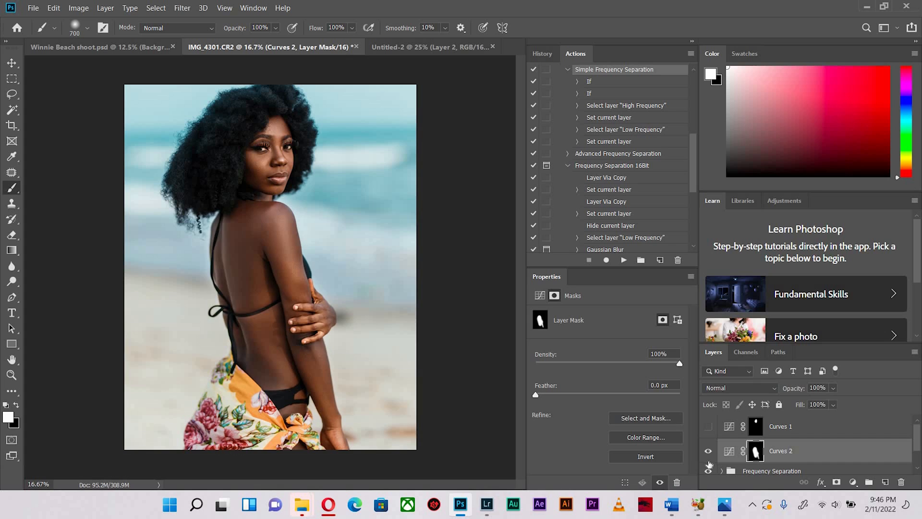
left_click(708, 451)
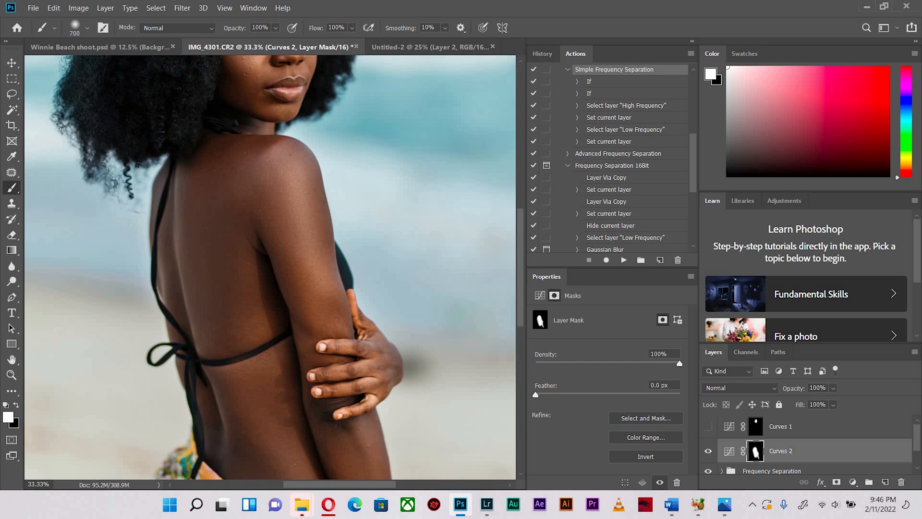
scroll("down", 3)
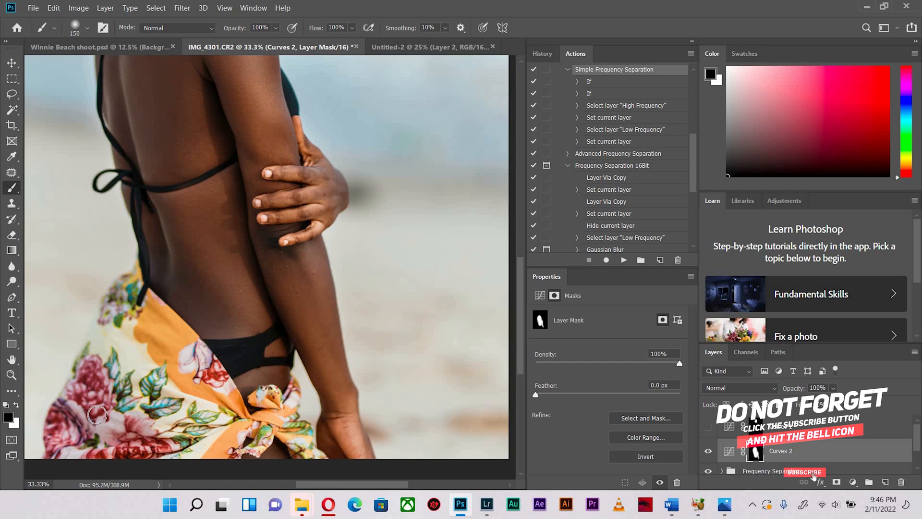
mouse_move(345, 260)
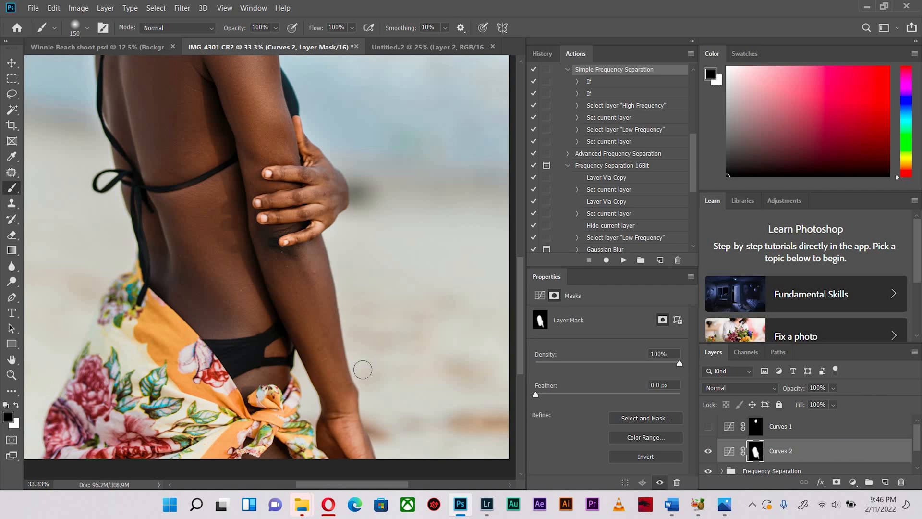
mouse_move(373, 359)
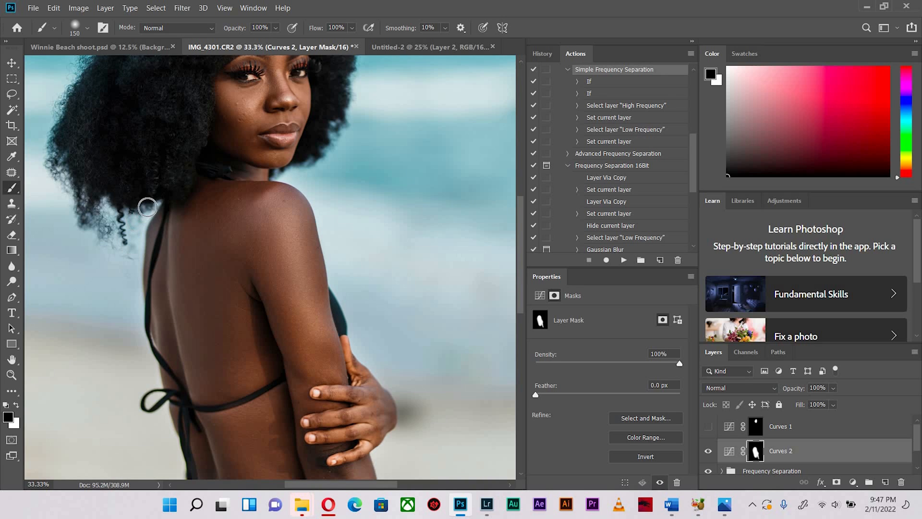
scroll("down", 3)
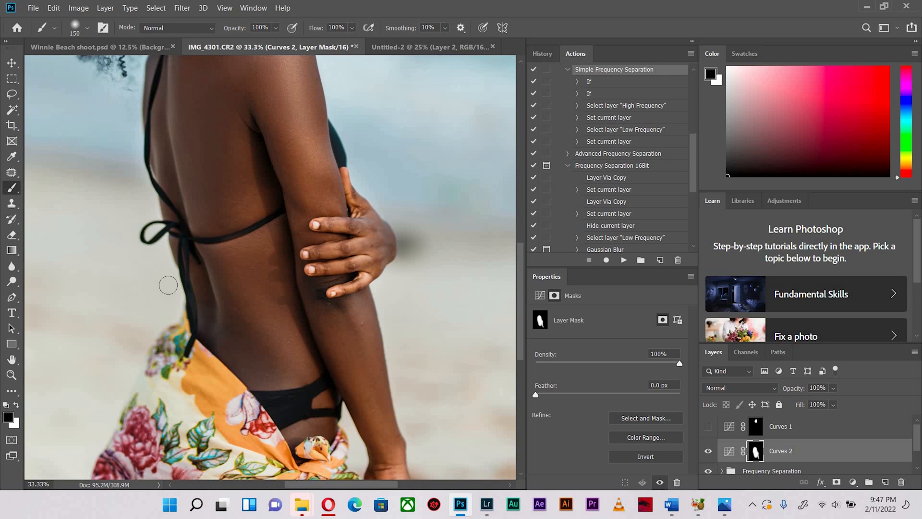
mouse_move(366, 288)
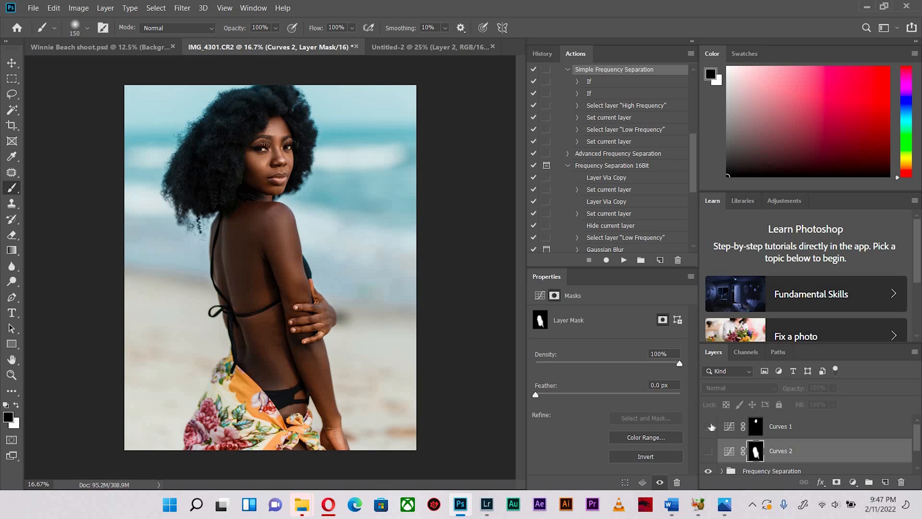
- Show Curves 1, toggle the Curves layers to compare face and body tones, and open the adjustment list
left_click(708, 426)
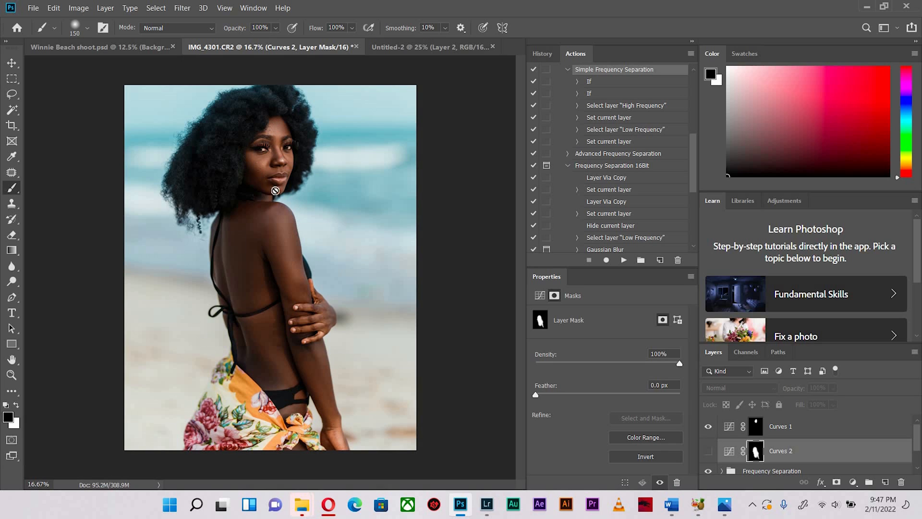
mouse_move(311, 190)
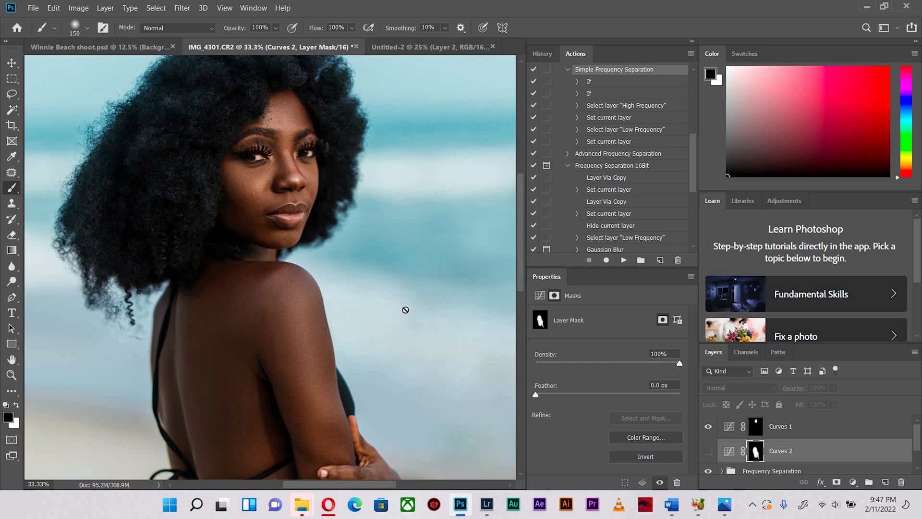
mouse_move(783, 438)
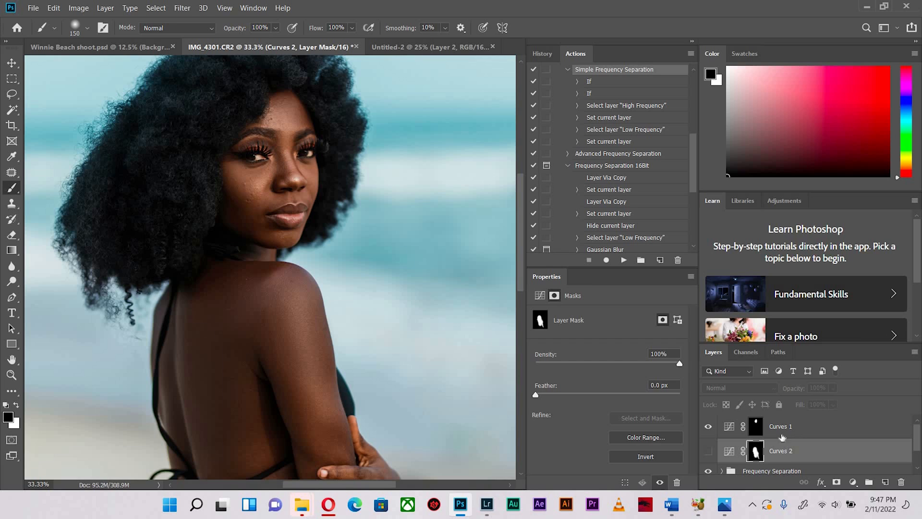
left_click(708, 451)
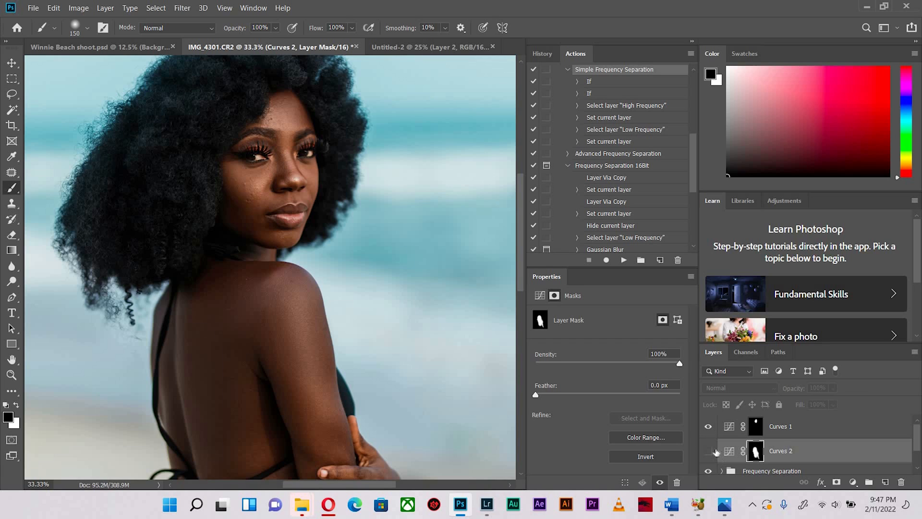
left_click(709, 450)
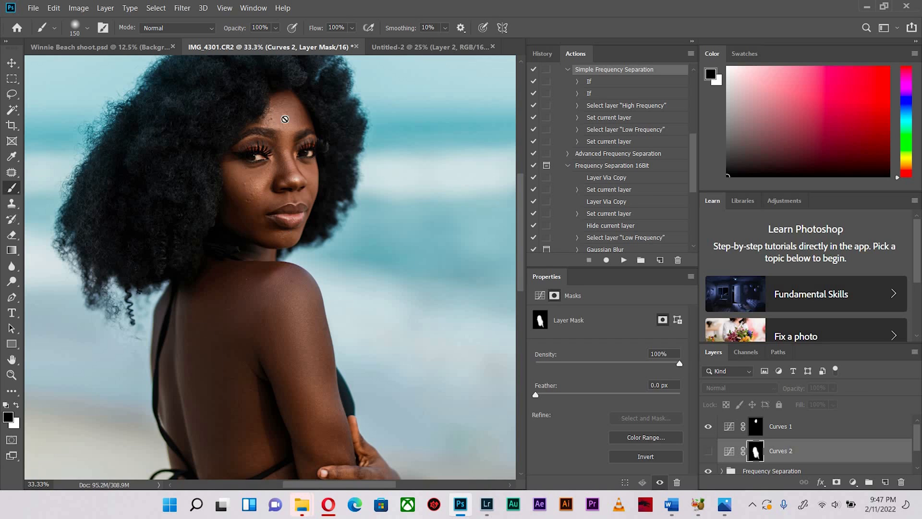
mouse_move(287, 120)
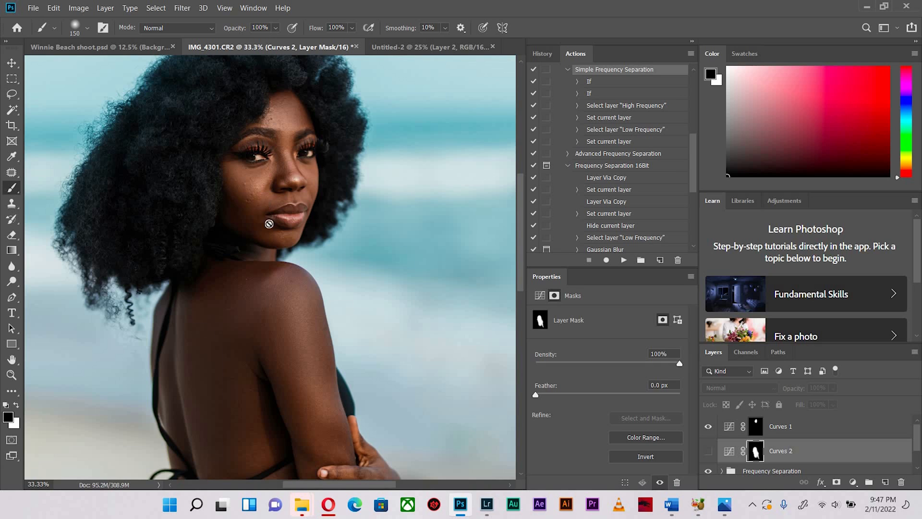
mouse_move(242, 153)
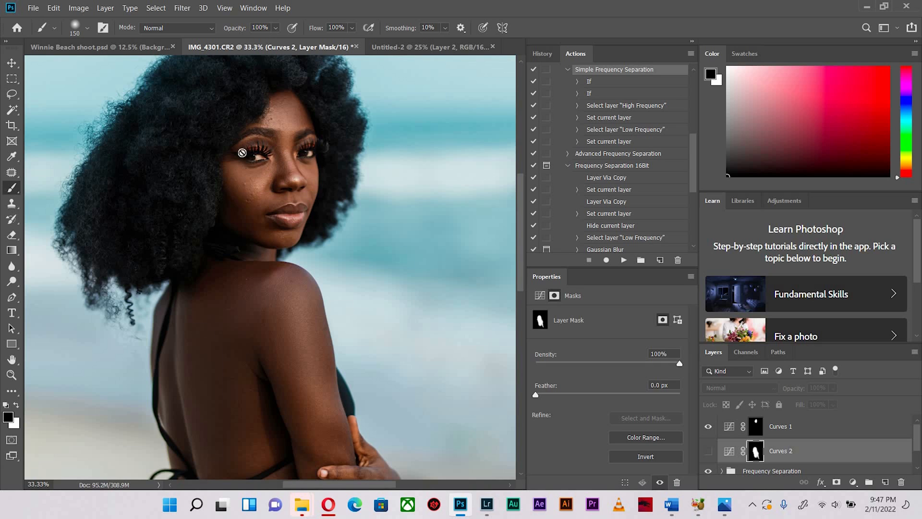
mouse_move(216, 294)
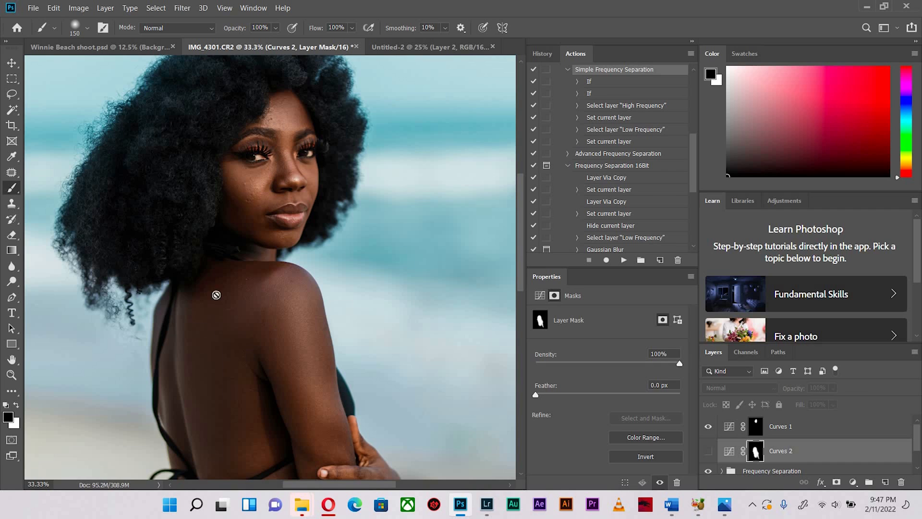
mouse_move(240, 353)
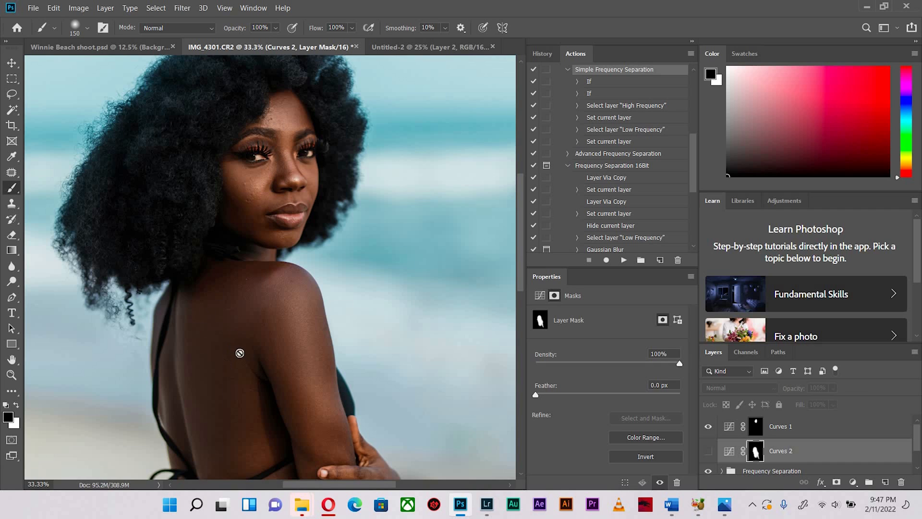
mouse_move(264, 187)
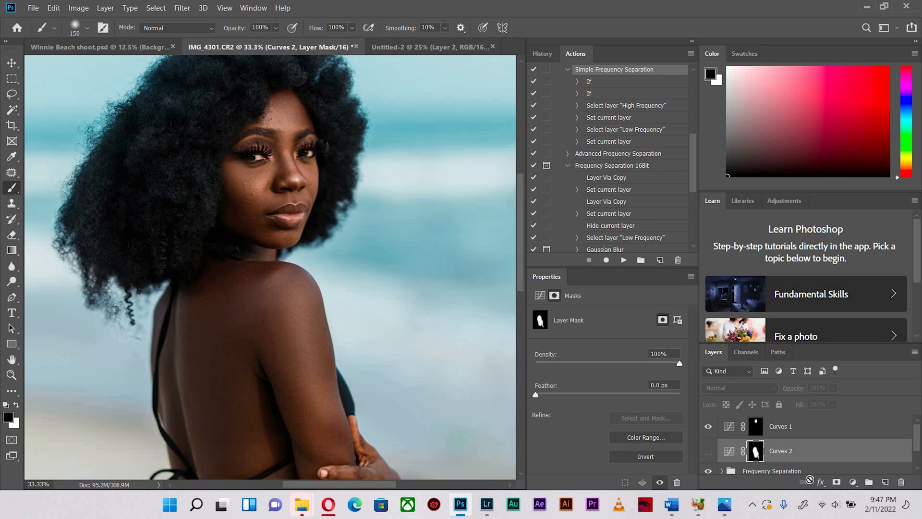
left_click(852, 482)
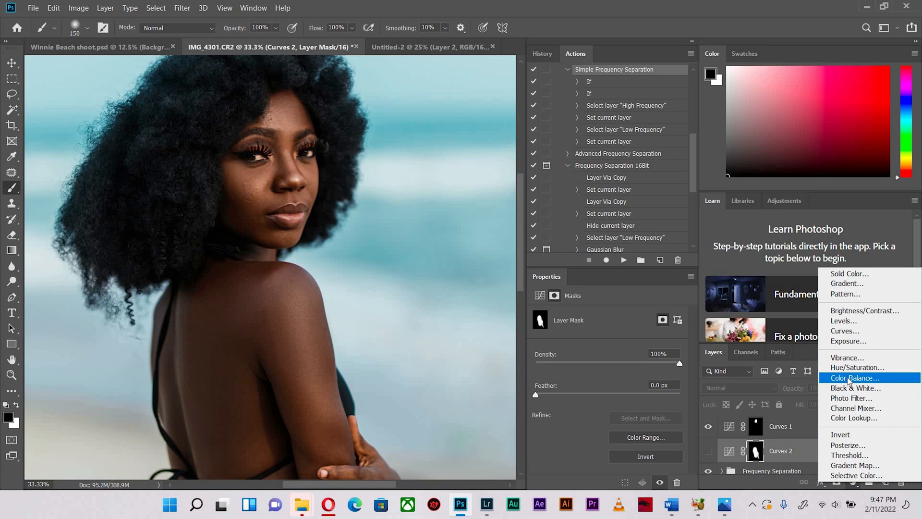
- Add a Color Balance 1 layer with midtones Cyan–Red at +6, then select Curves 1
left_click(854, 378)
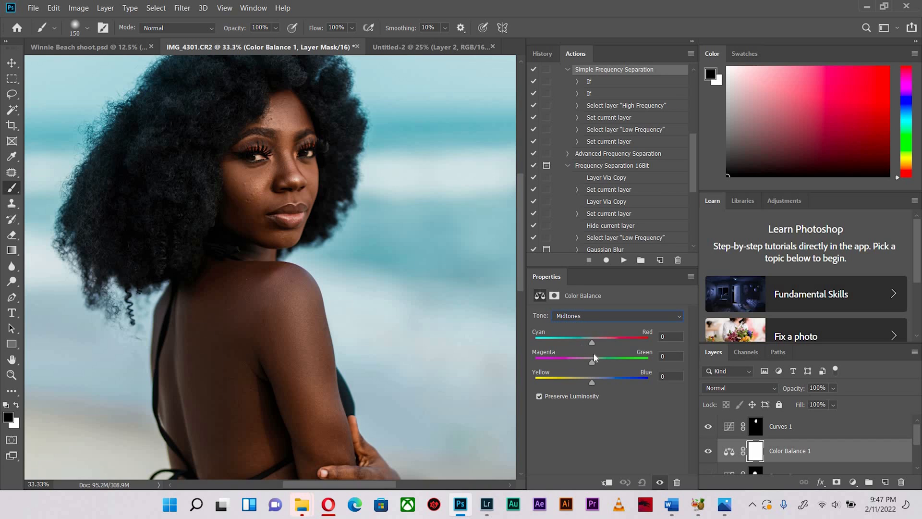
left_click(617, 317)
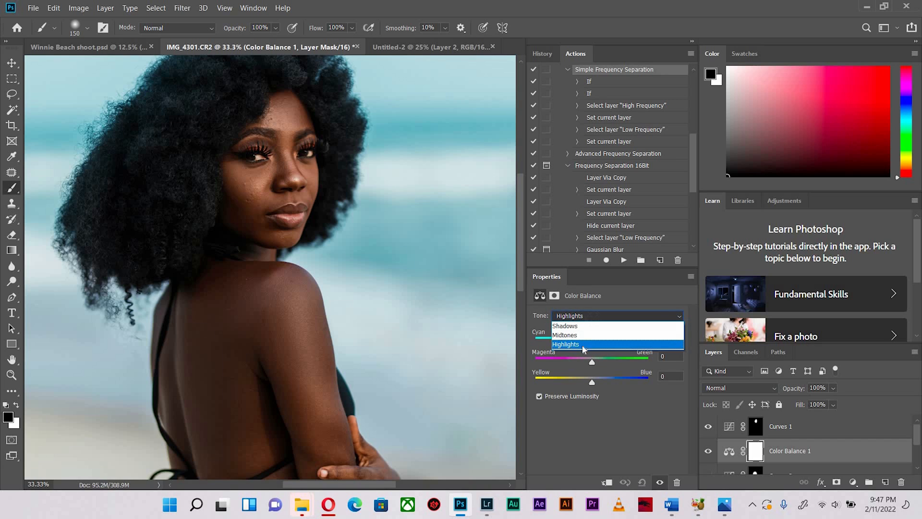
mouse_move(579, 340)
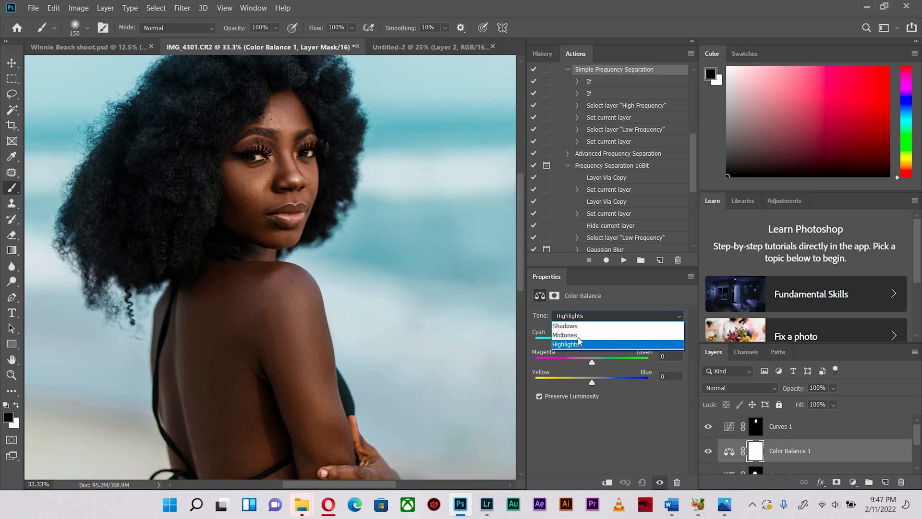
left_click(564, 335)
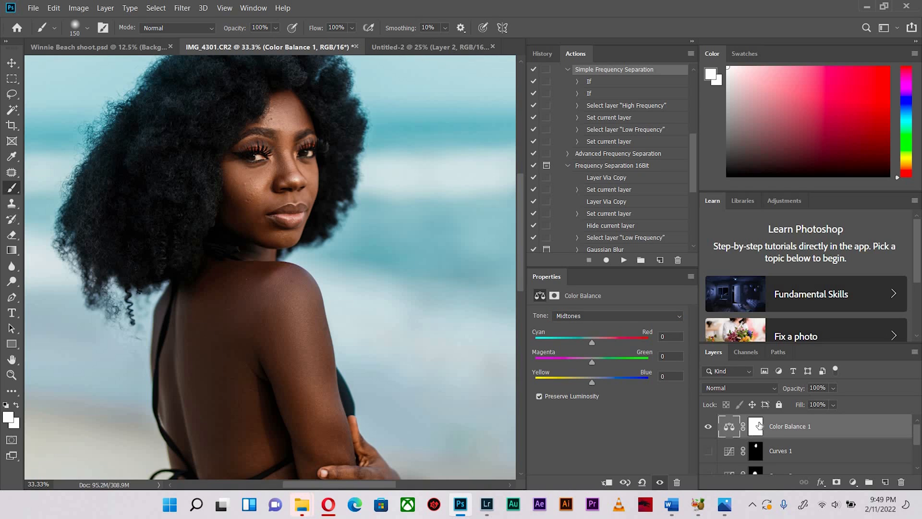
mouse_move(744, 426)
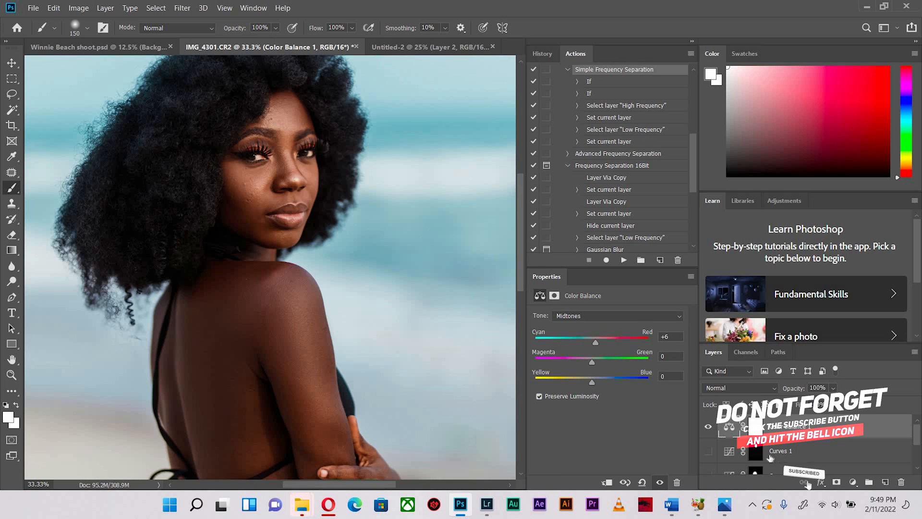
left_click(781, 451)
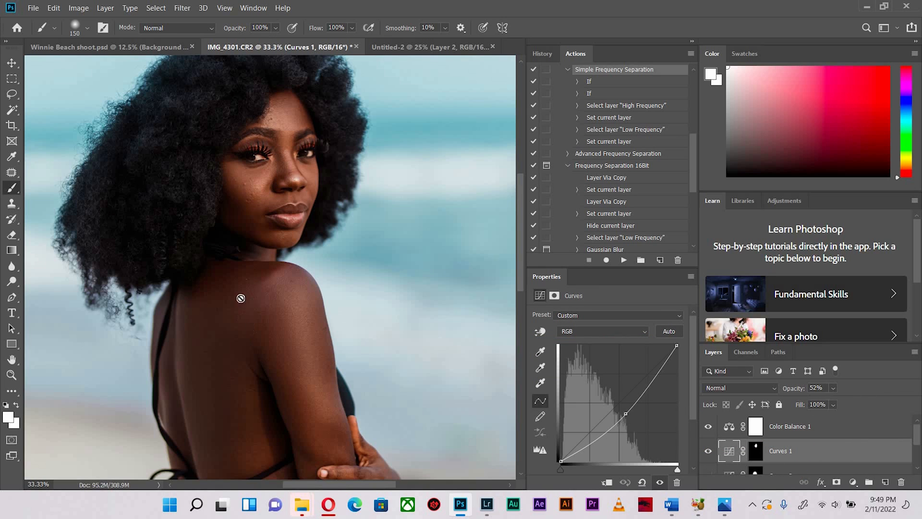
- Invert the Color Balance 1 mask to black and set the layer to 50% opacity
left_click(756, 426)
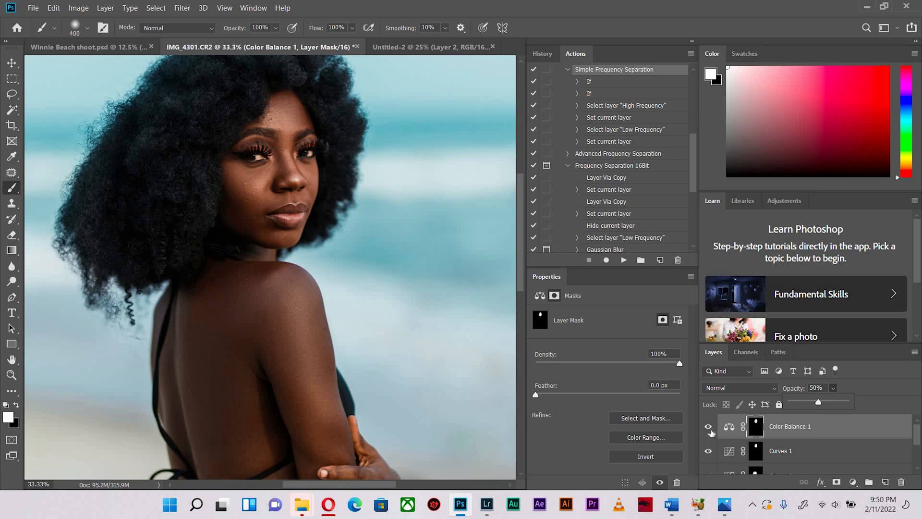
- Hide Color Balance 1 briefly and turn it back on to compare the result
left_click(708, 426)
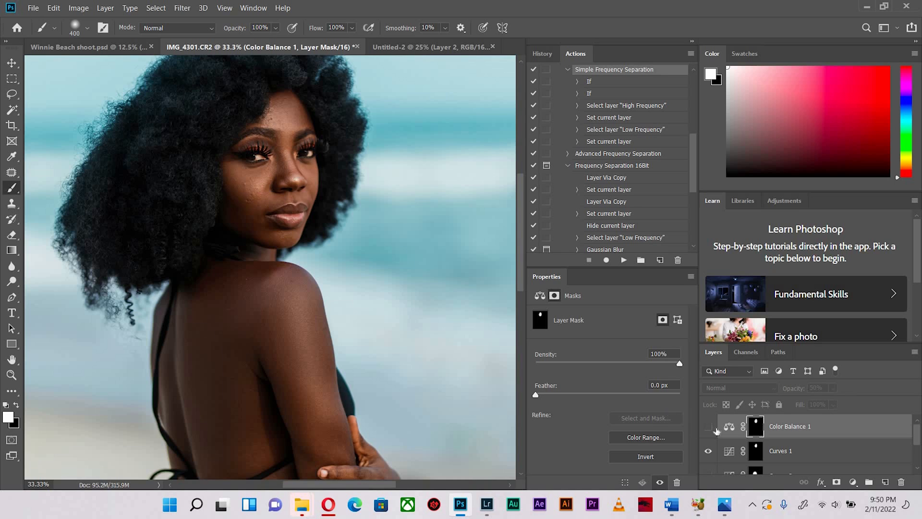
left_click(709, 426)
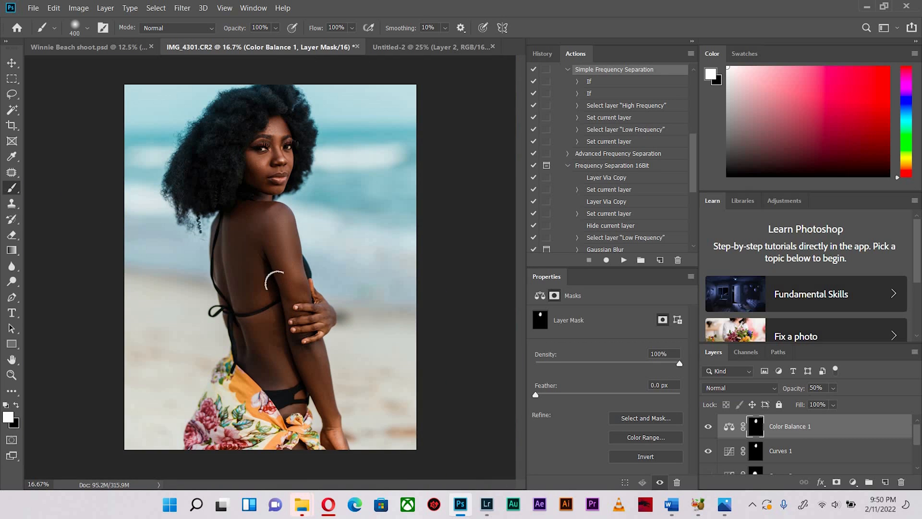
mouse_move(268, 145)
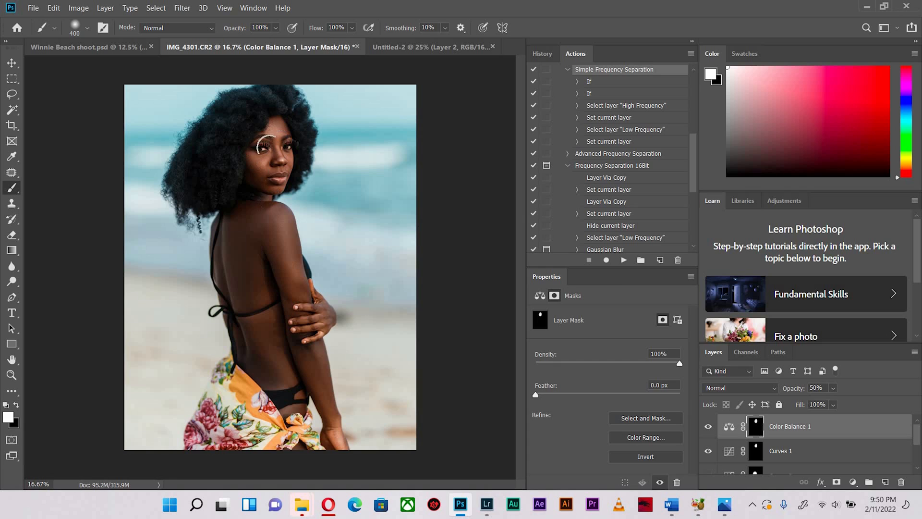
mouse_move(259, 293)
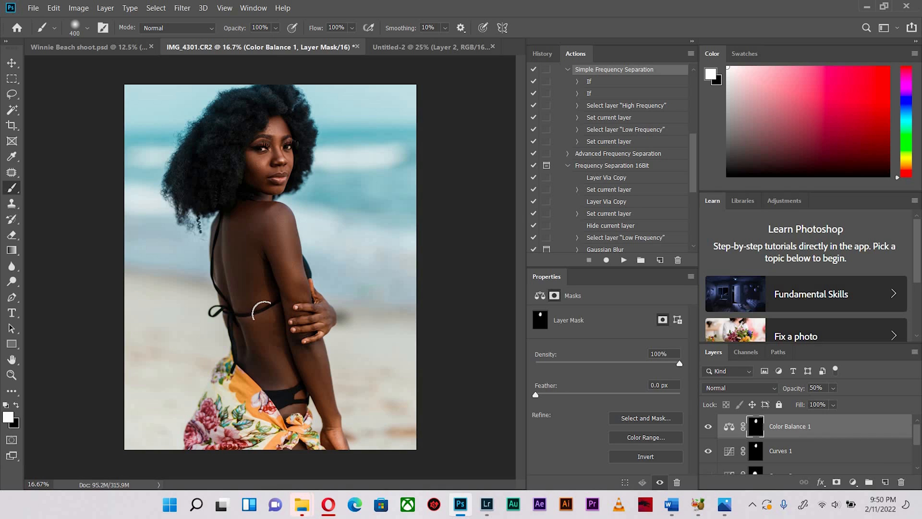
mouse_move(263, 317)
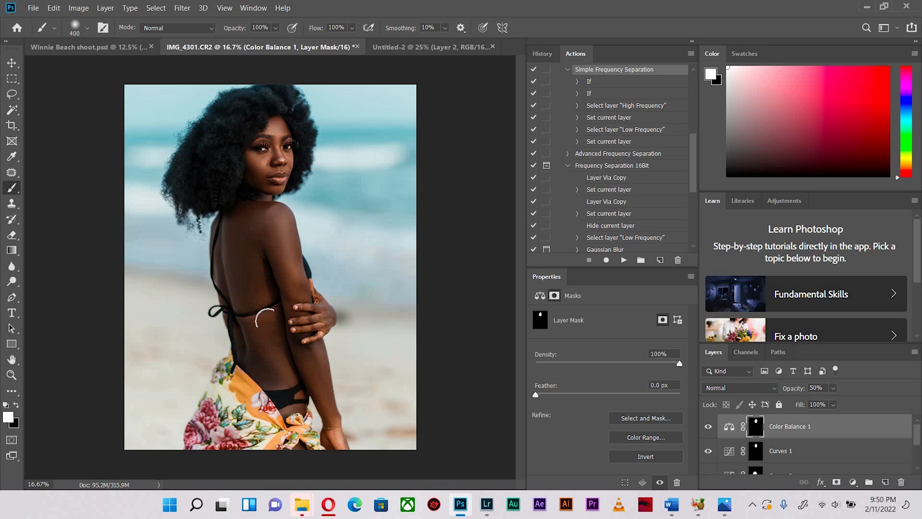